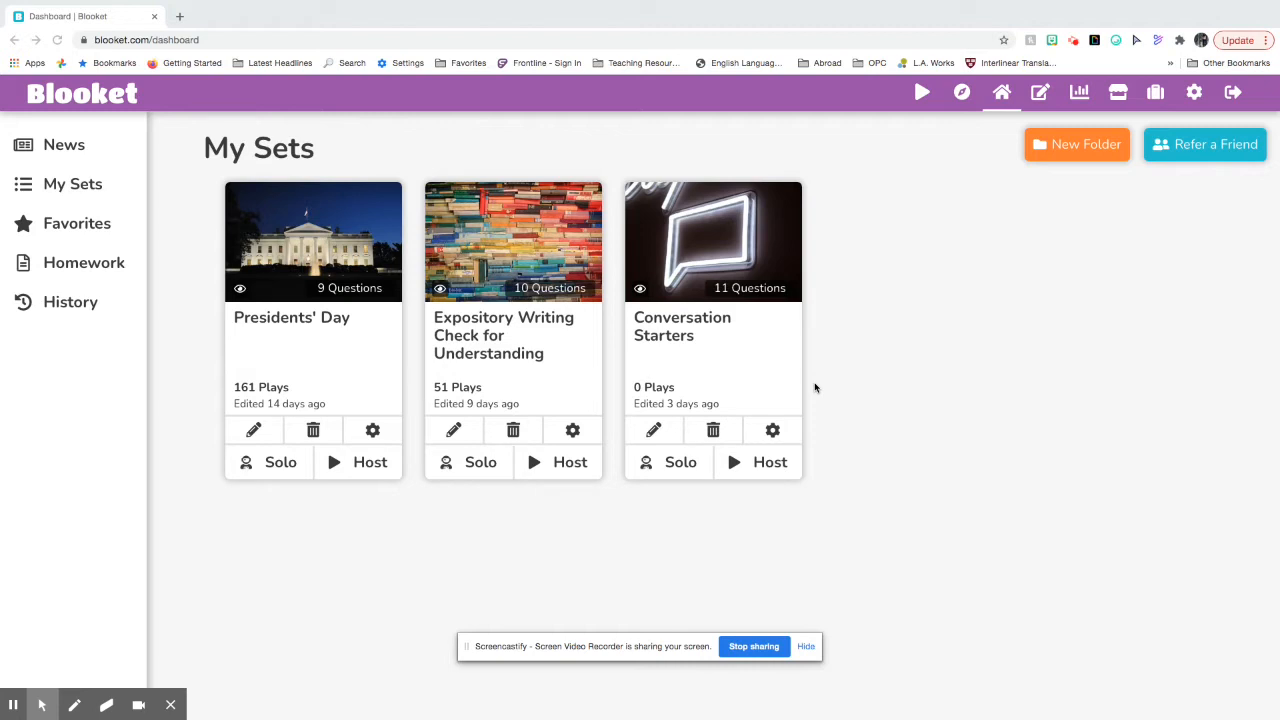
pyautogui.moveTo(1060, 42)
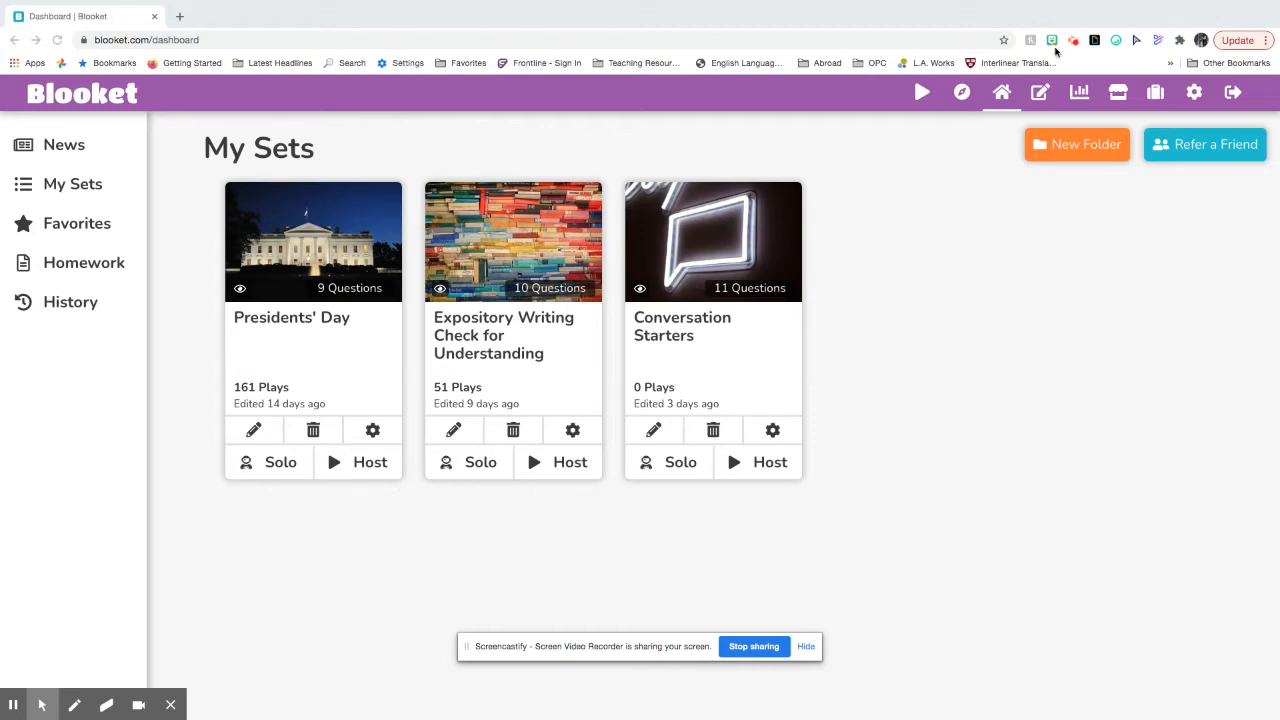
pyautogui.moveTo(1192, 92)
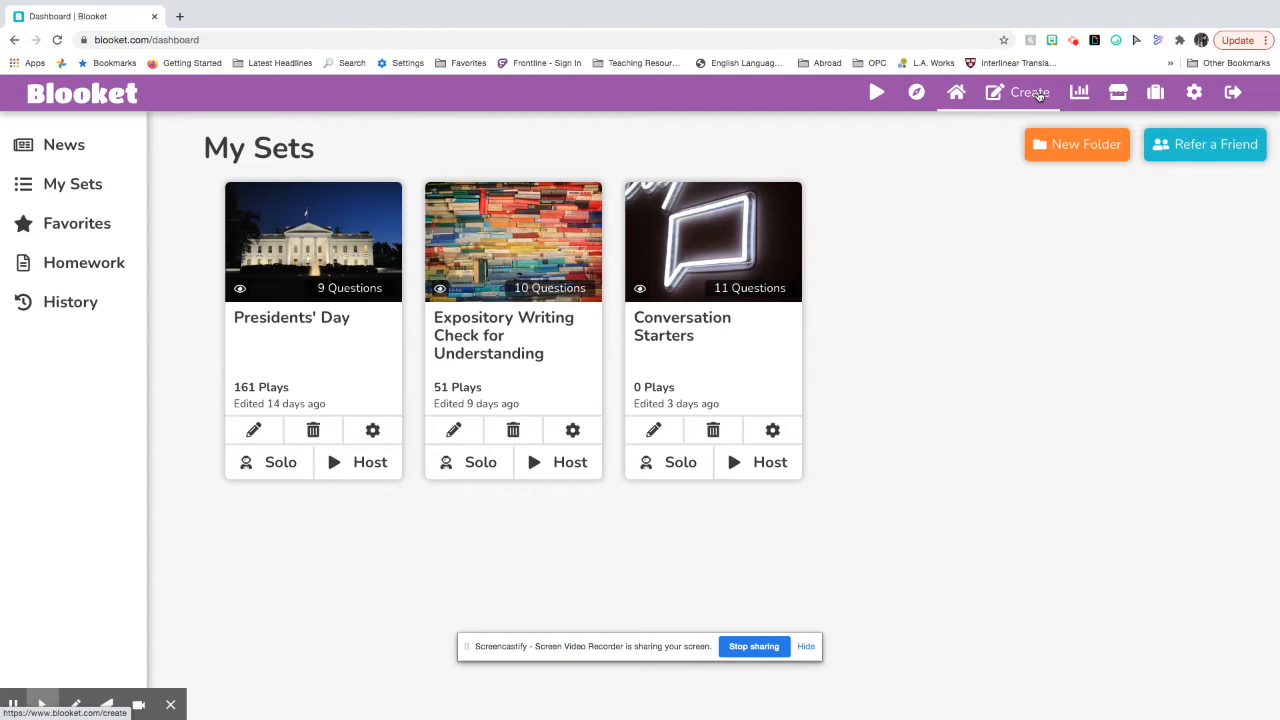
# Step: Go to Create to start a new question set from My Sets
pyautogui.click(1028, 92)
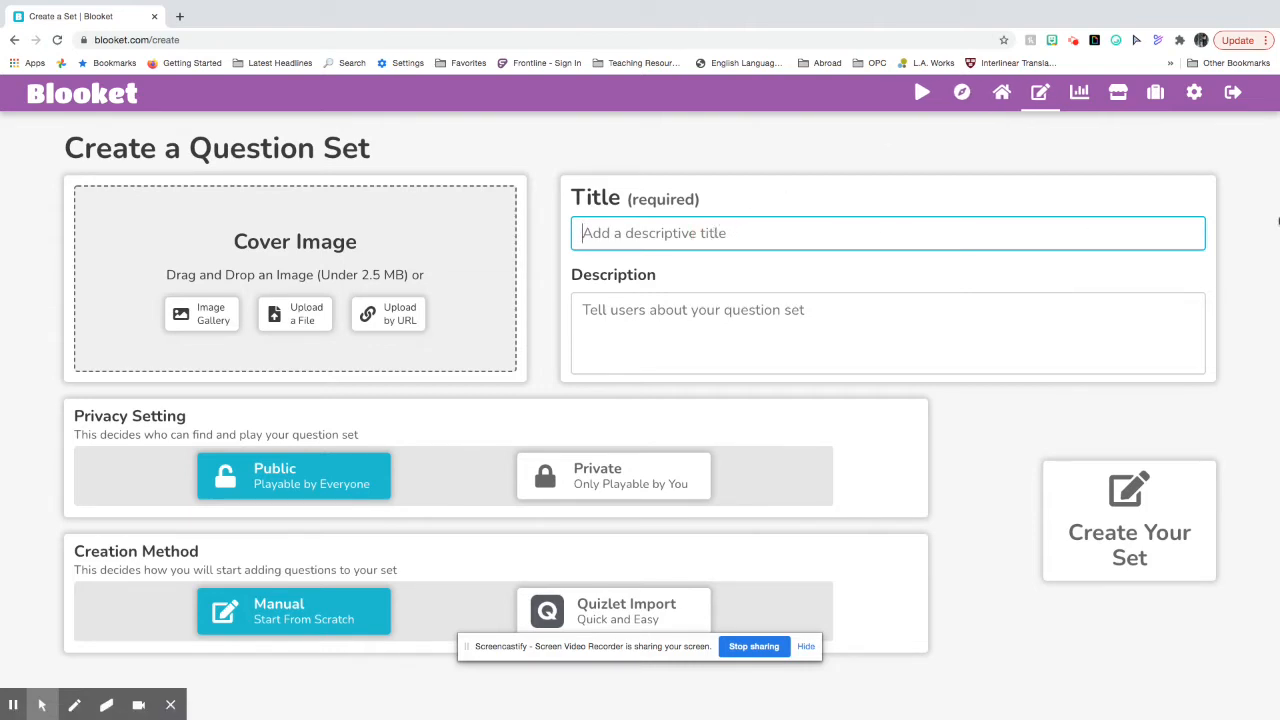
# Step: Title the set 'Example' and describe it as 'This is about...'
pyautogui.write('Exam')
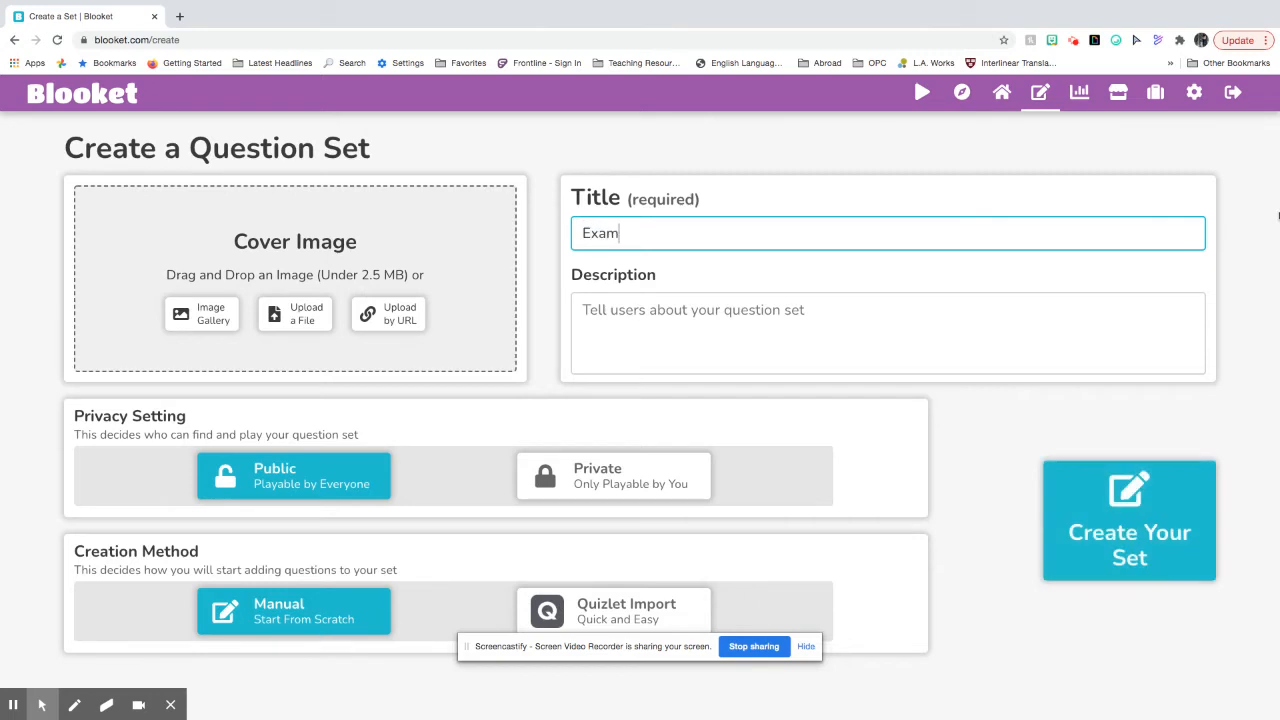
pyautogui.click(888, 332)
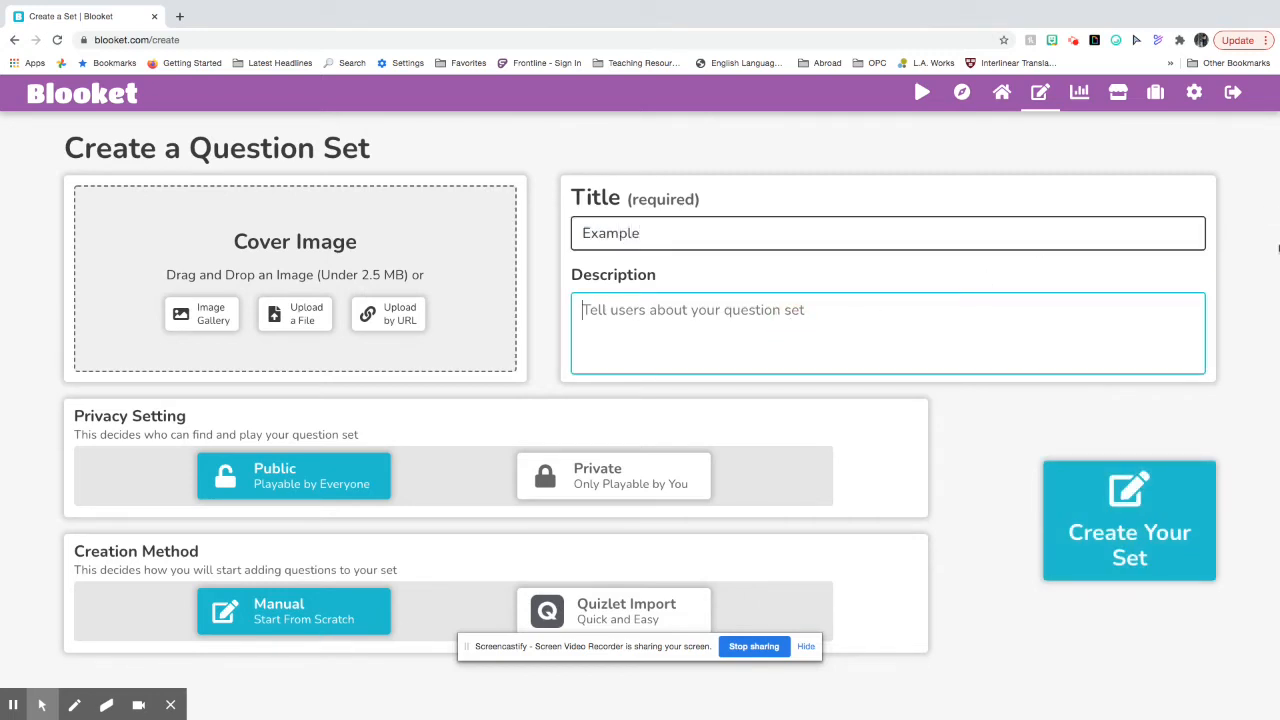
pyautogui.write('This is about')
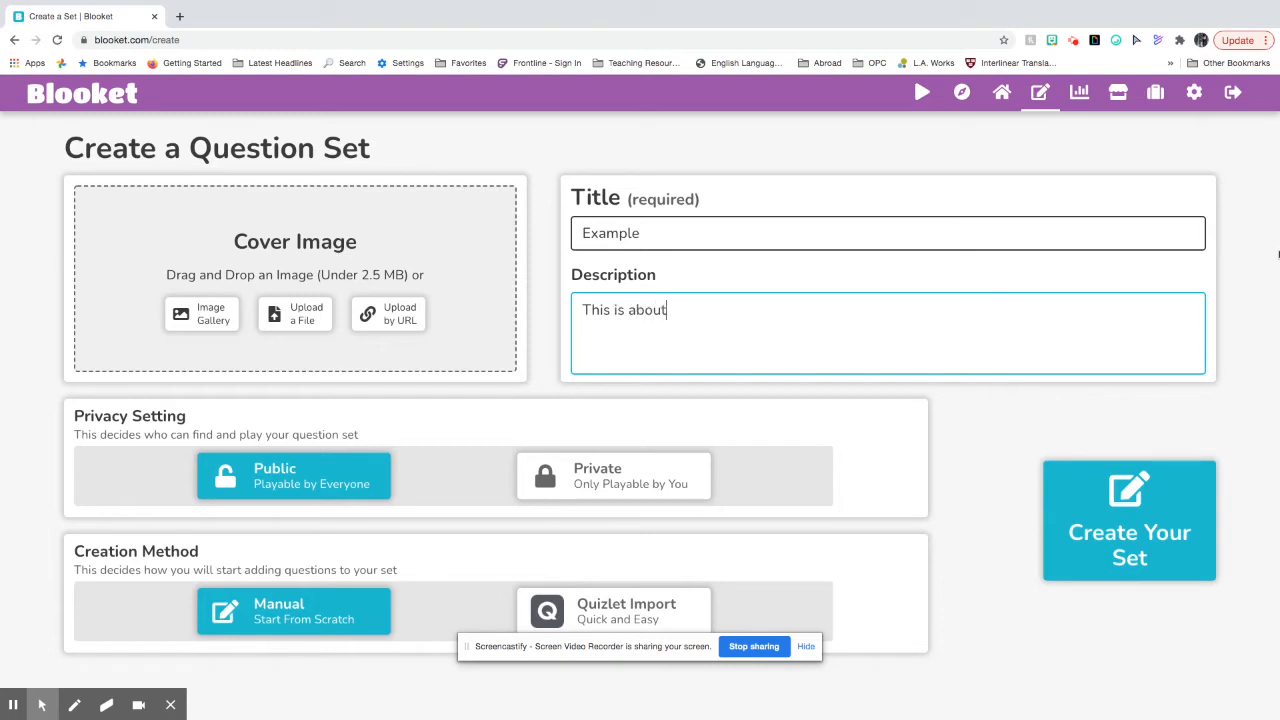
pyautogui.write('...')
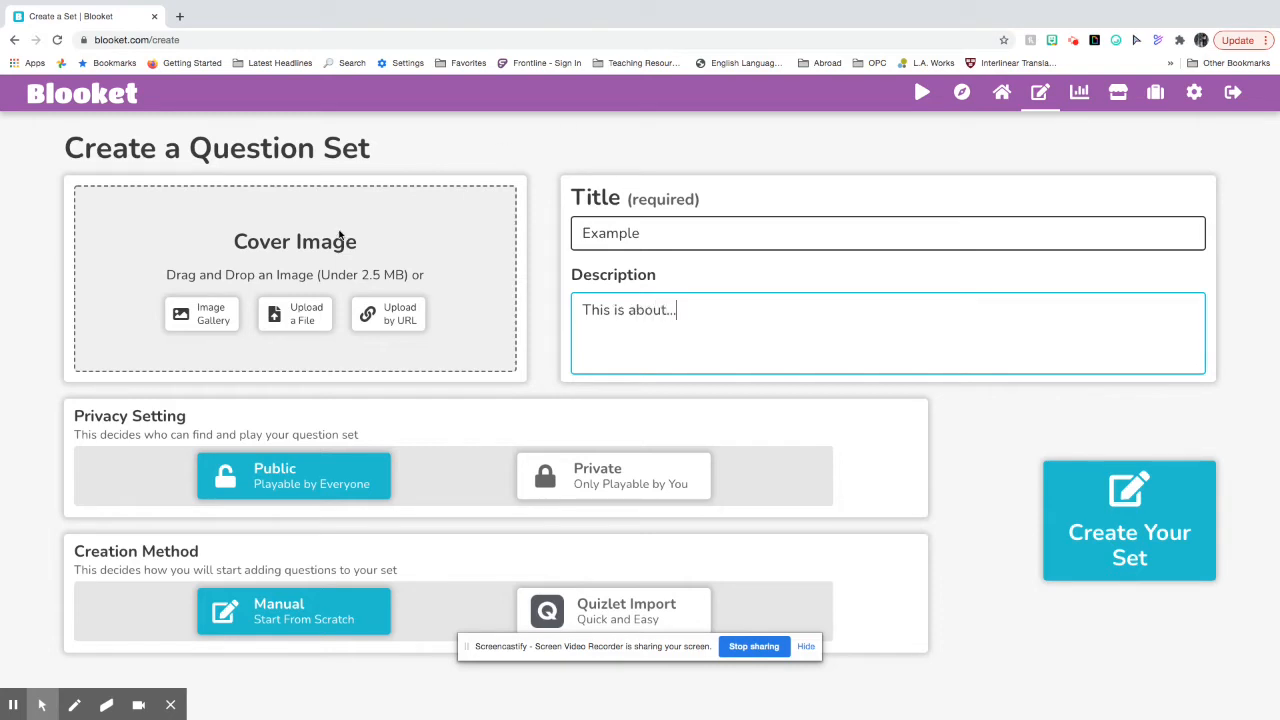
pyautogui.moveTo(182, 328)
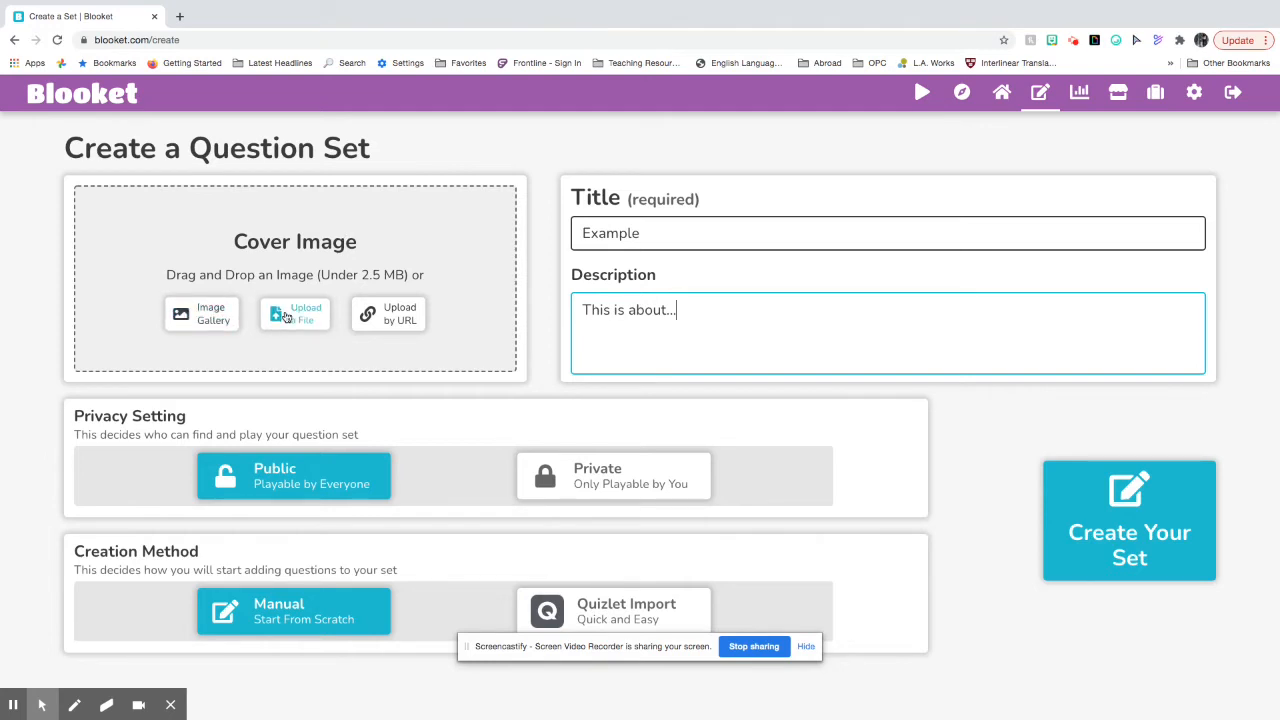
pyautogui.moveTo(260, 384)
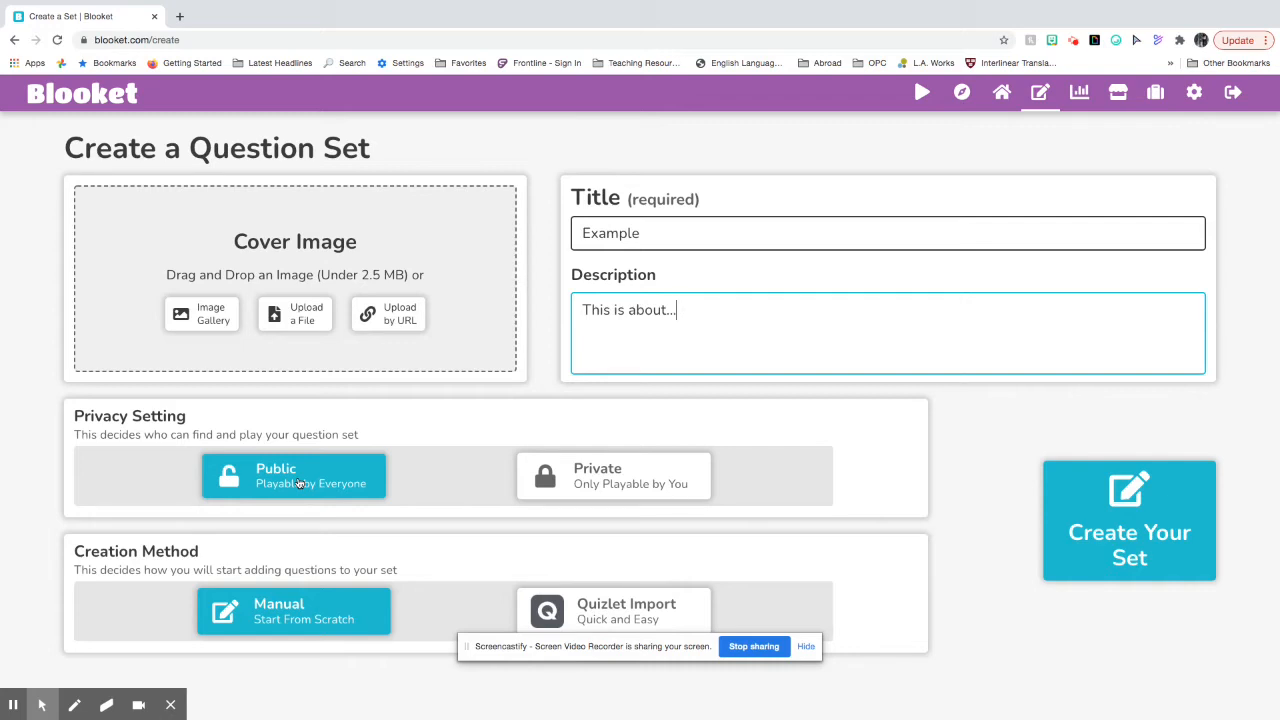
pyautogui.click(638, 476)
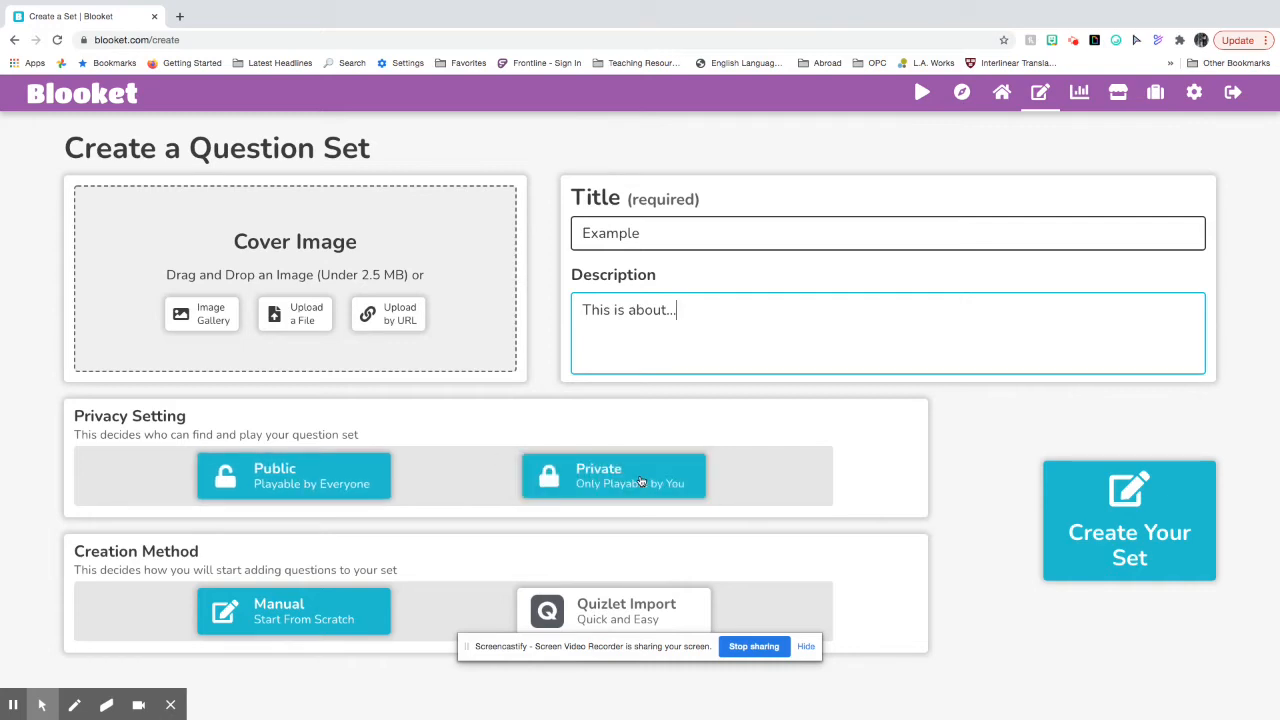
pyautogui.moveTo(644, 482)
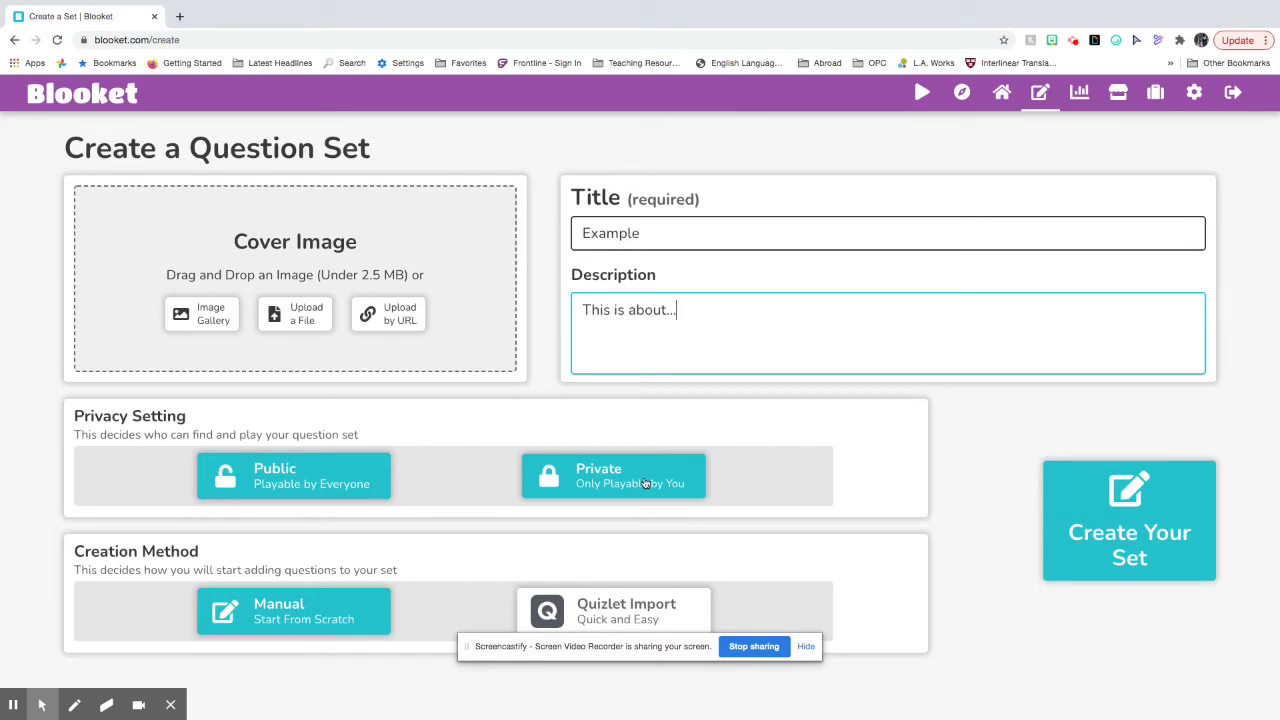
pyautogui.moveTo(610, 480)
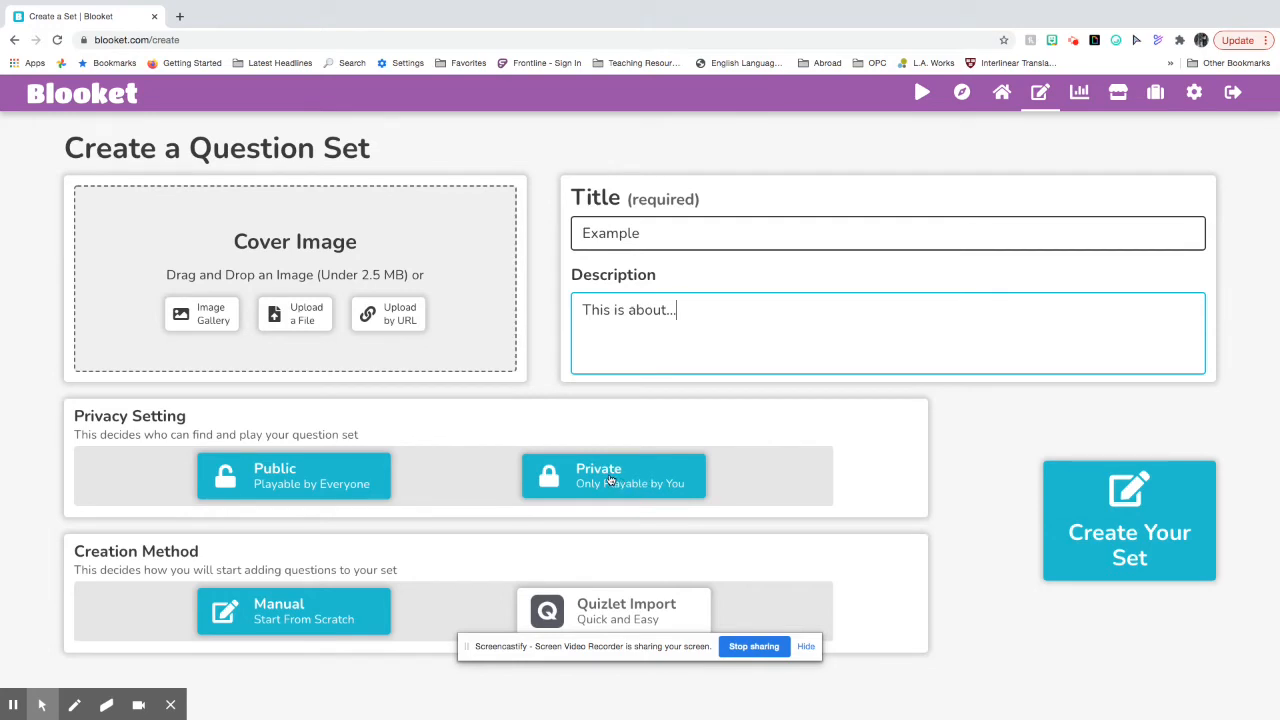
pyautogui.click(292, 476)
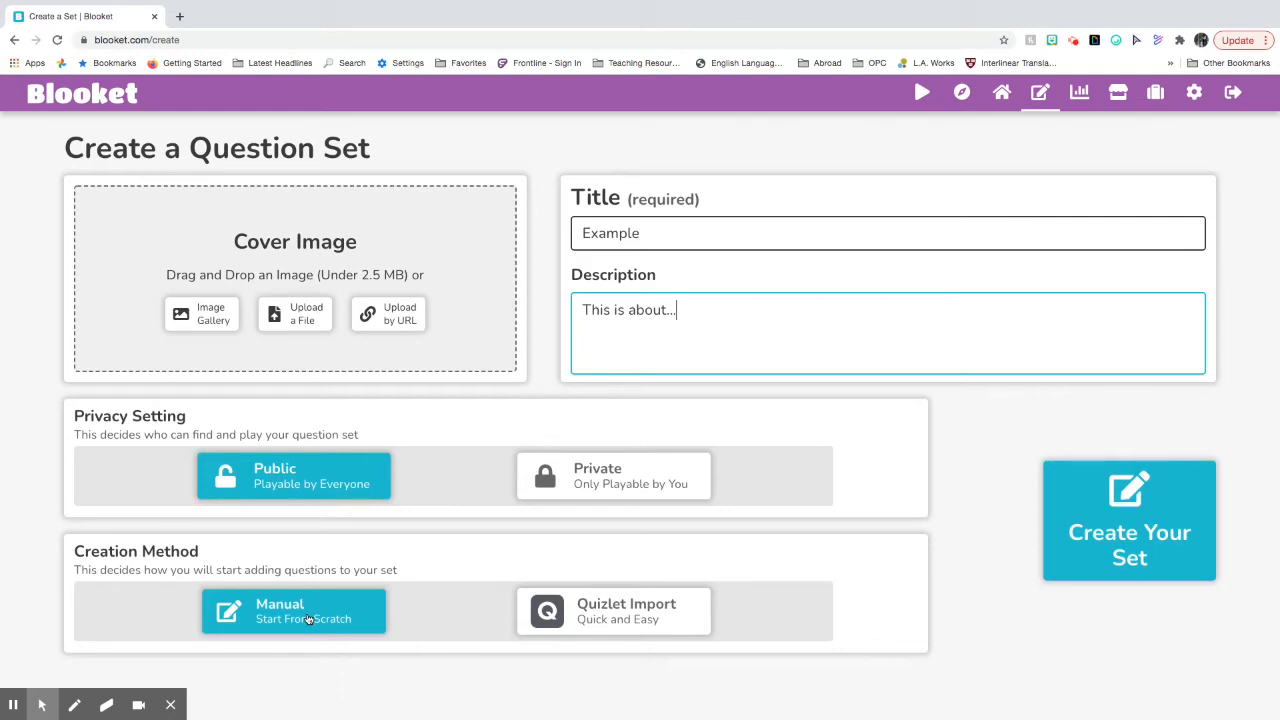
# Step: Choose the Manual creation method and create the public Example set
pyautogui.click(612, 612)
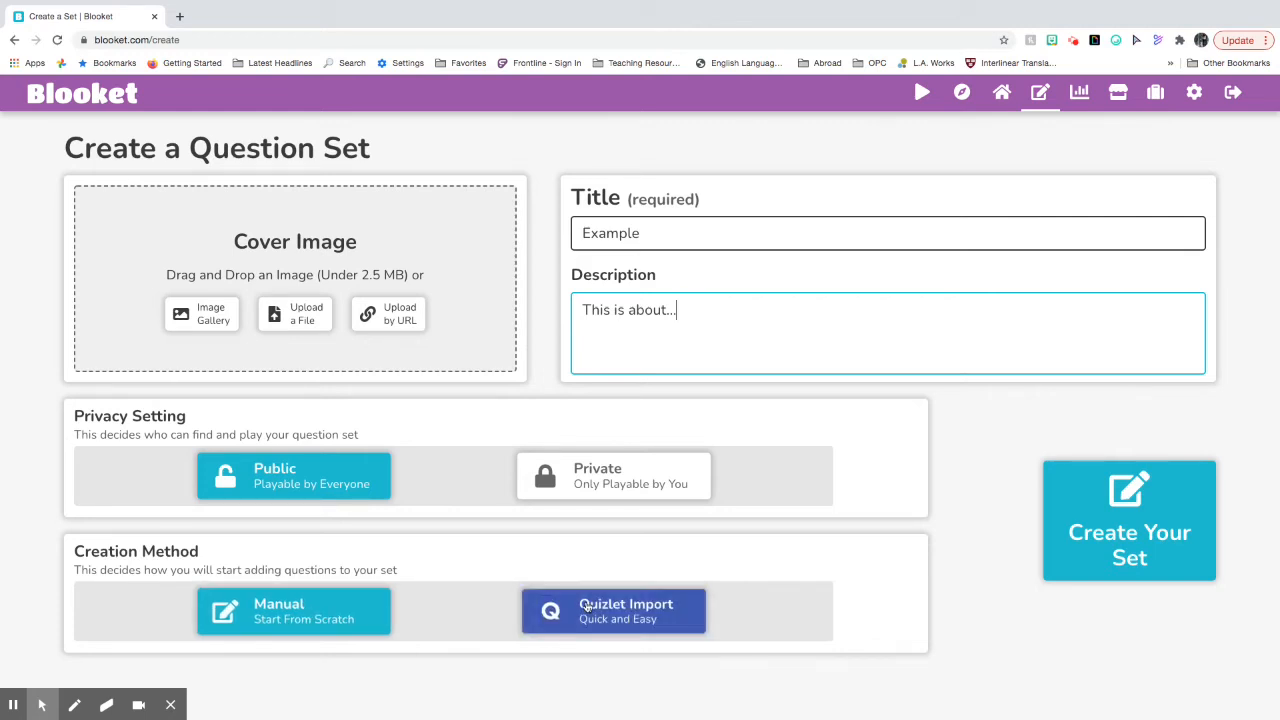
pyautogui.moveTo(588, 606)
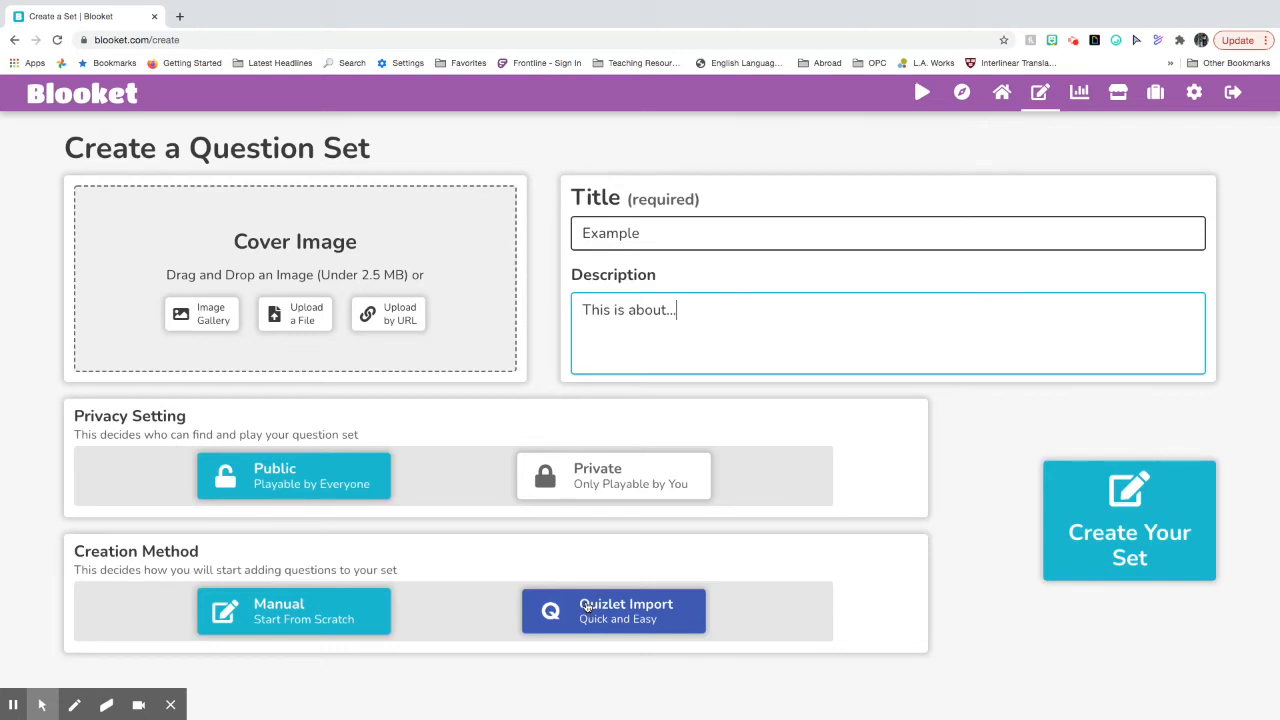
pyautogui.click(292, 612)
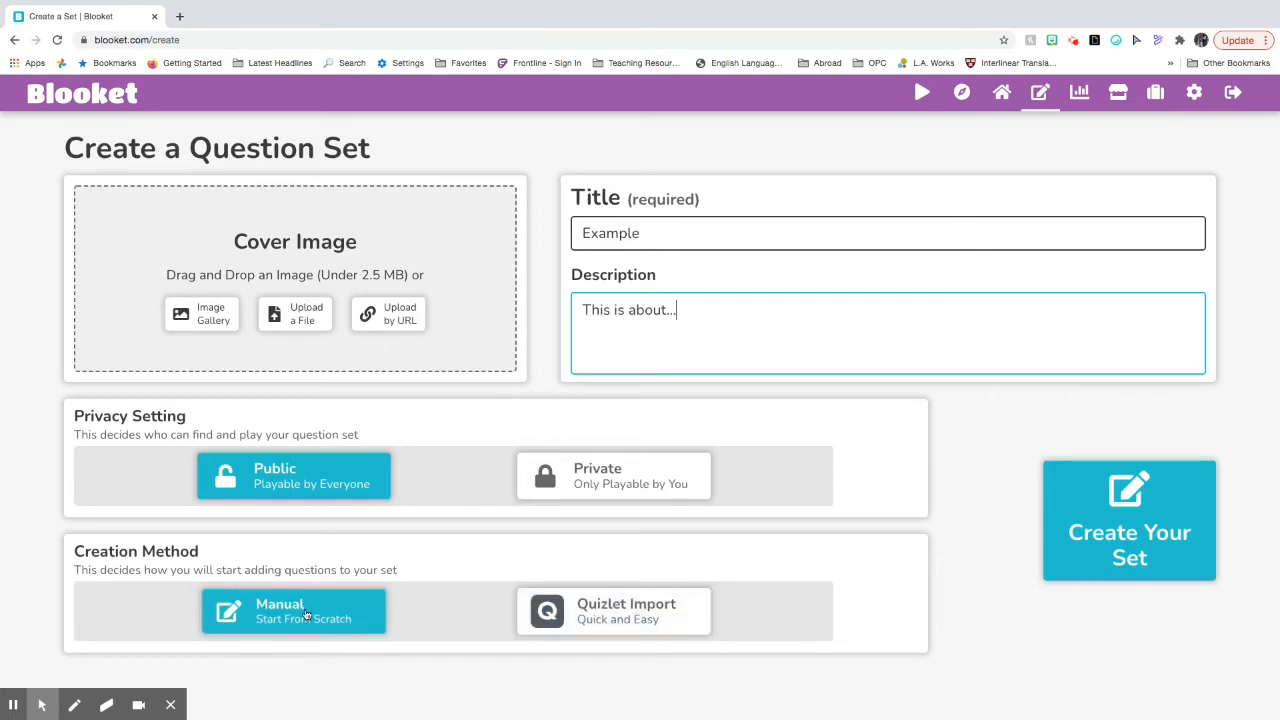
pyautogui.moveTo(292, 618)
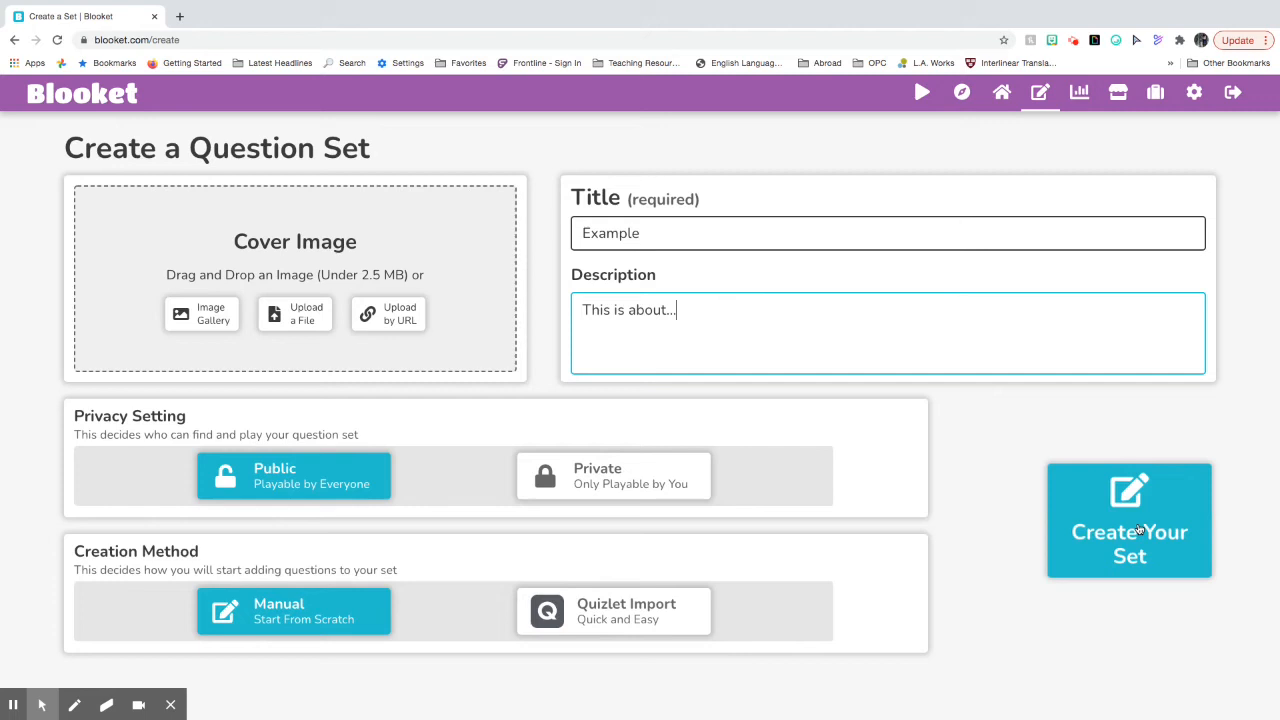
pyautogui.moveTo(1154, 528)
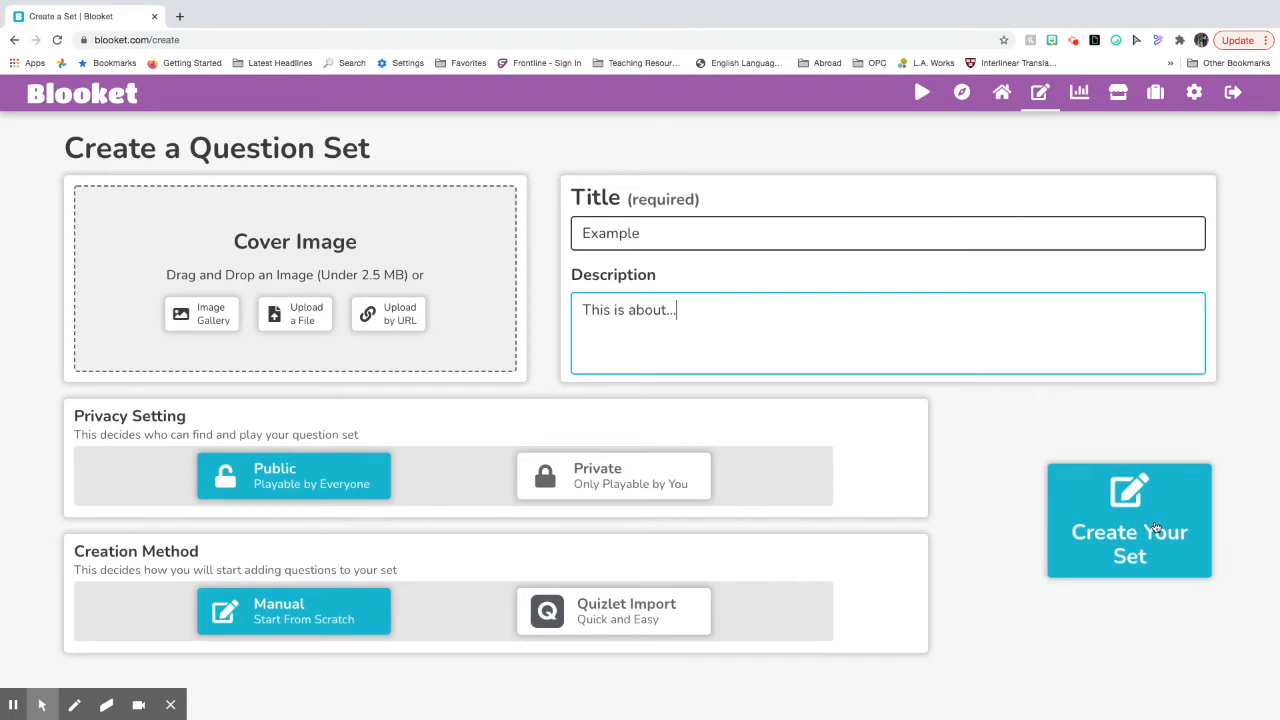
pyautogui.click(1130, 524)
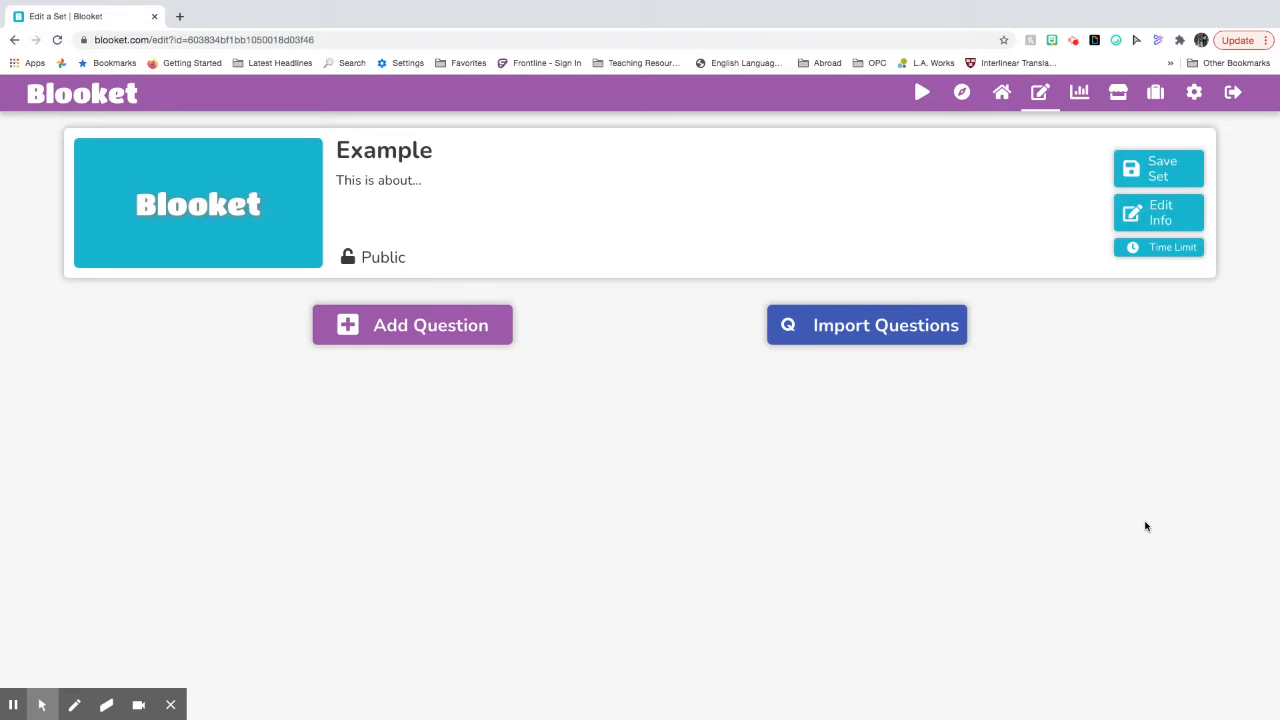
pyautogui.moveTo(432, 324)
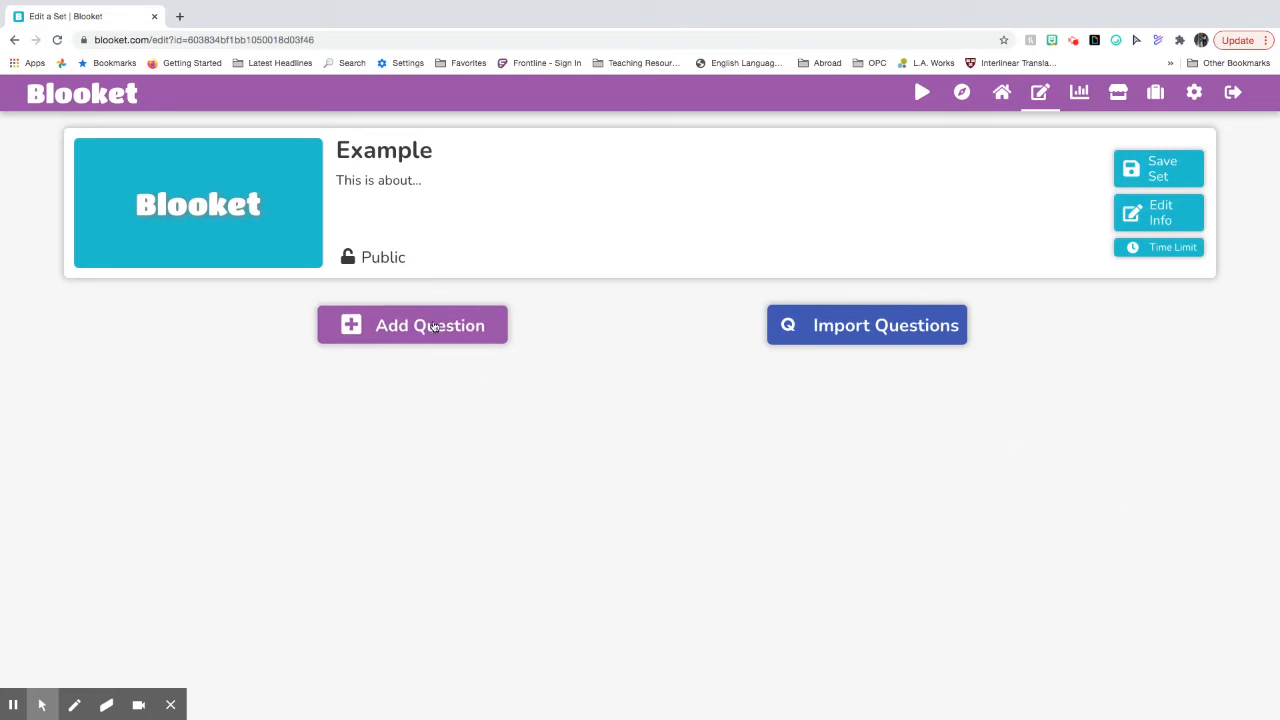
# Step: Start adding a new question to the Example set
pyautogui.click(412, 324)
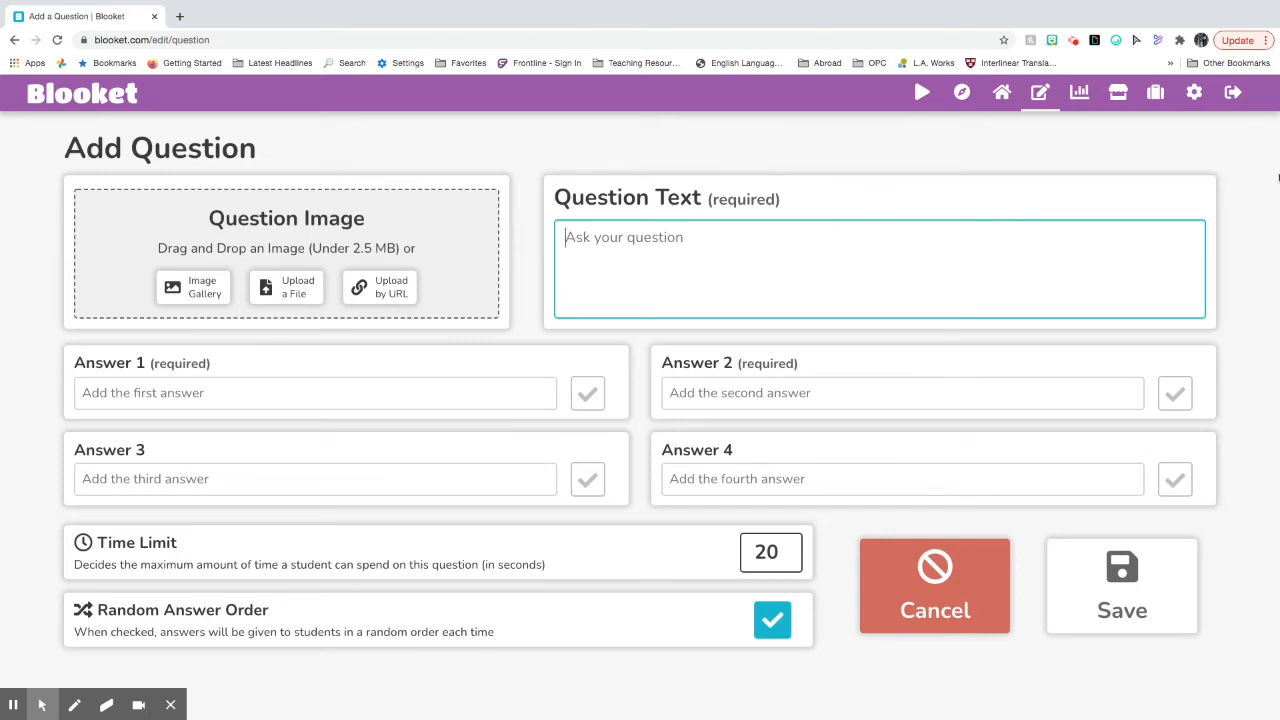
# Step: Enter the question text 'What is the question?'
pyautogui.write('What is the Q')
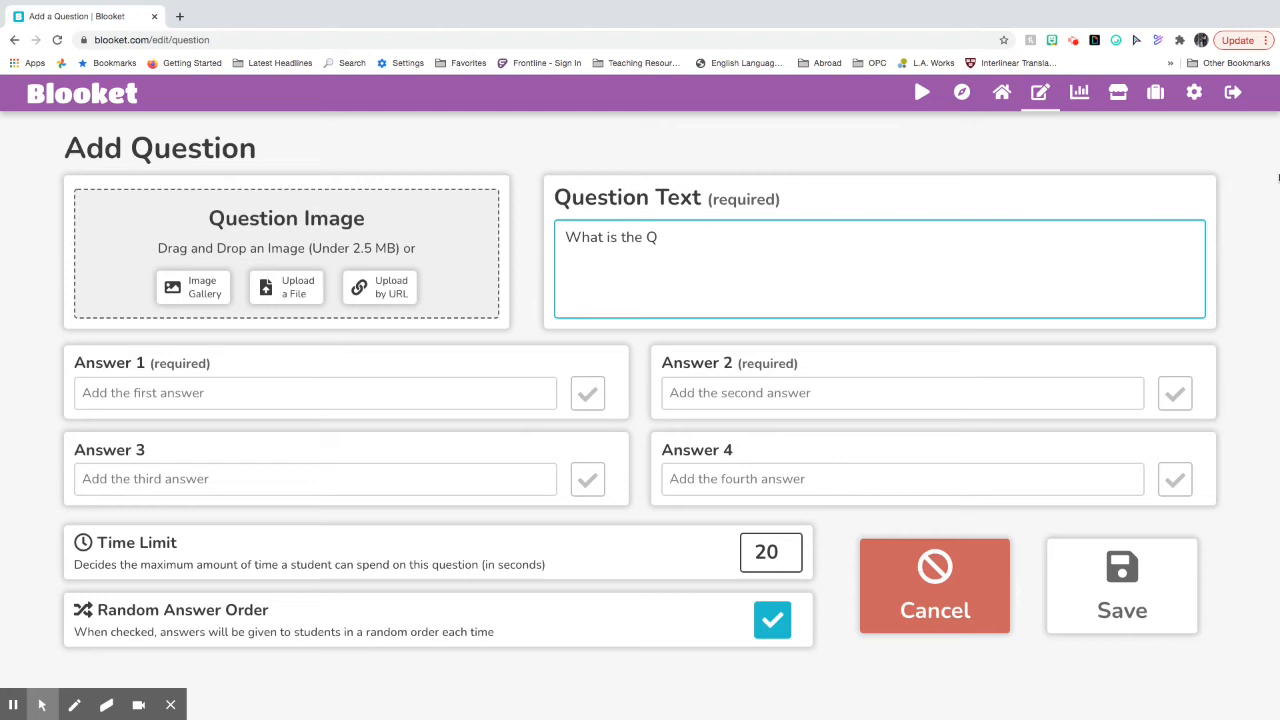
pyautogui.write('uestion')
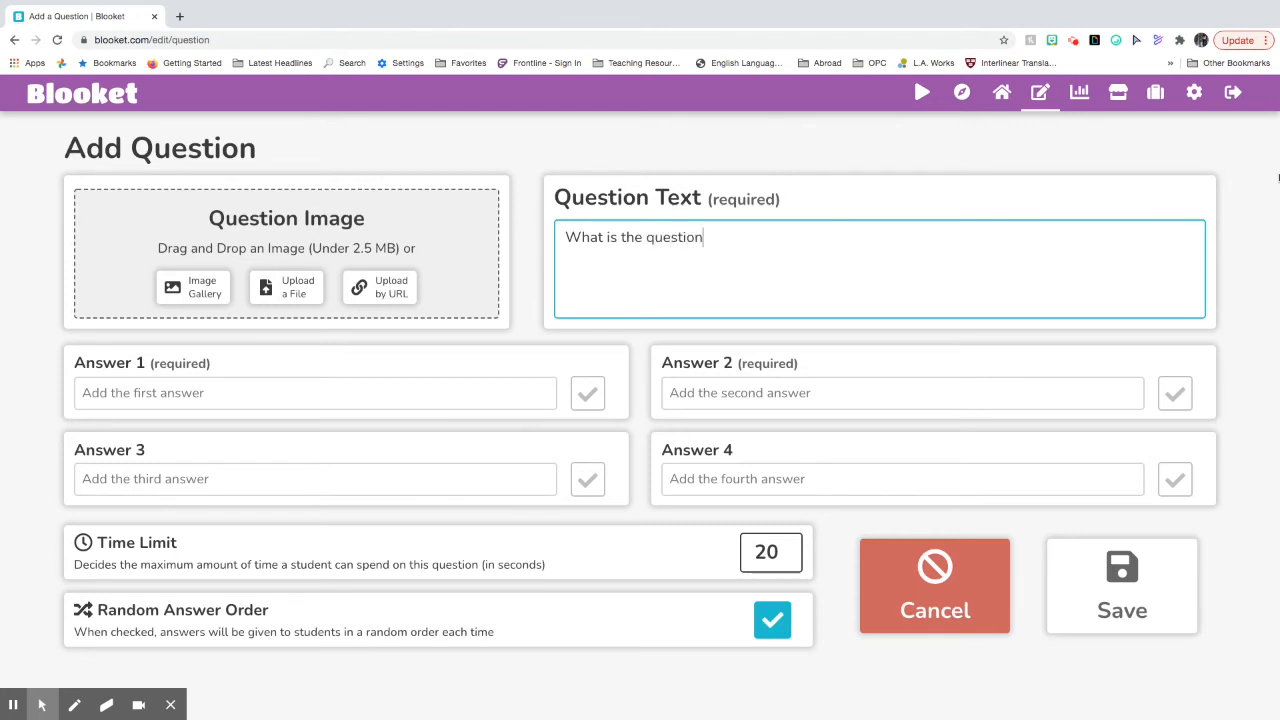
pyautogui.click(316, 392)
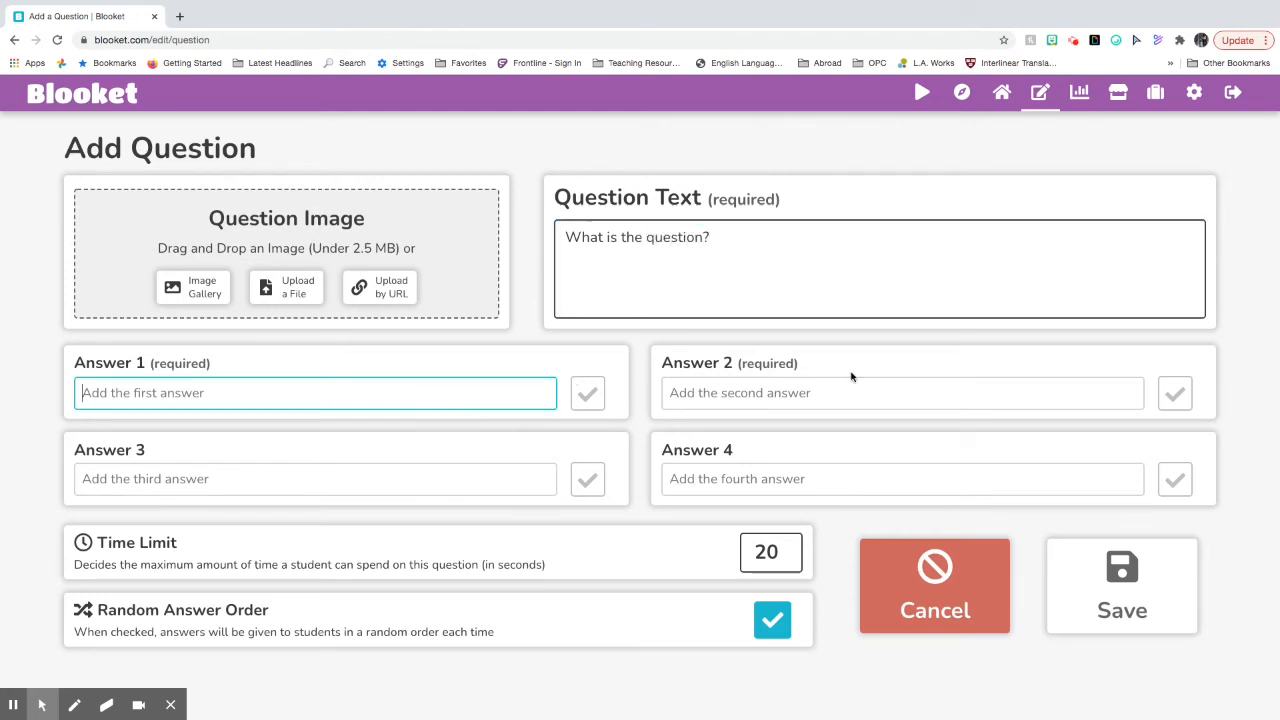
pyautogui.click(900, 392)
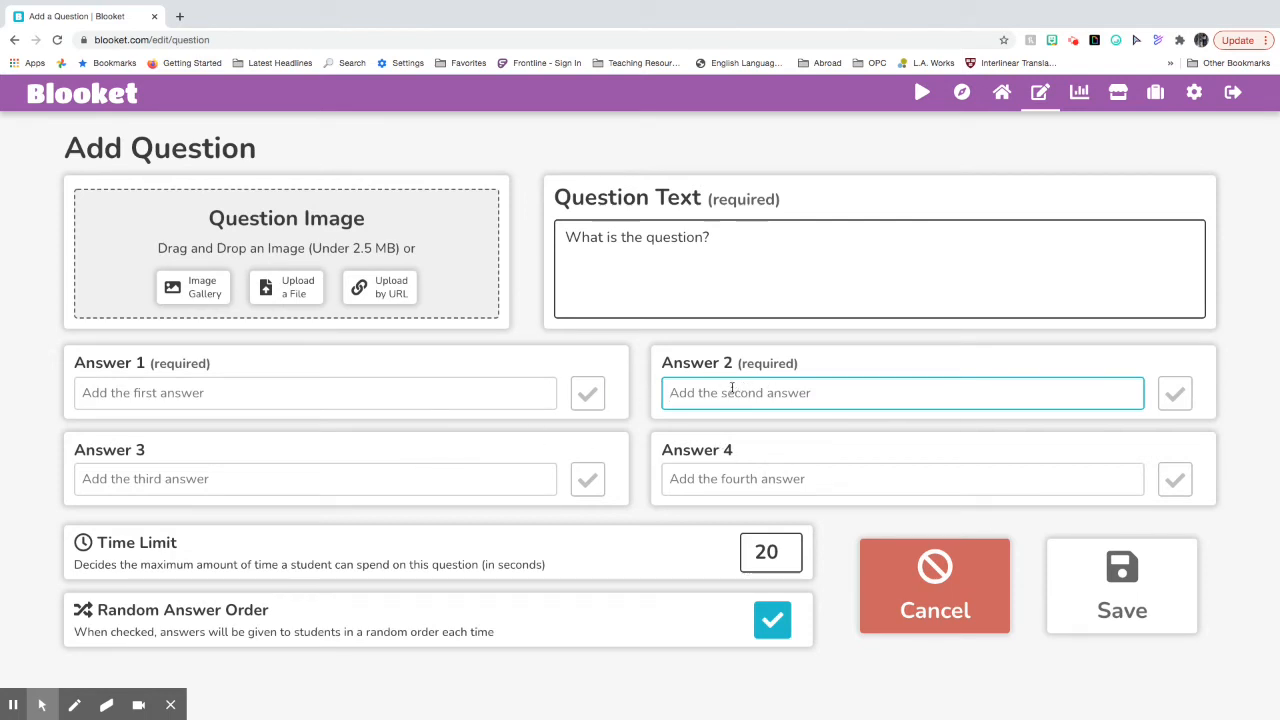
pyautogui.click(312, 392)
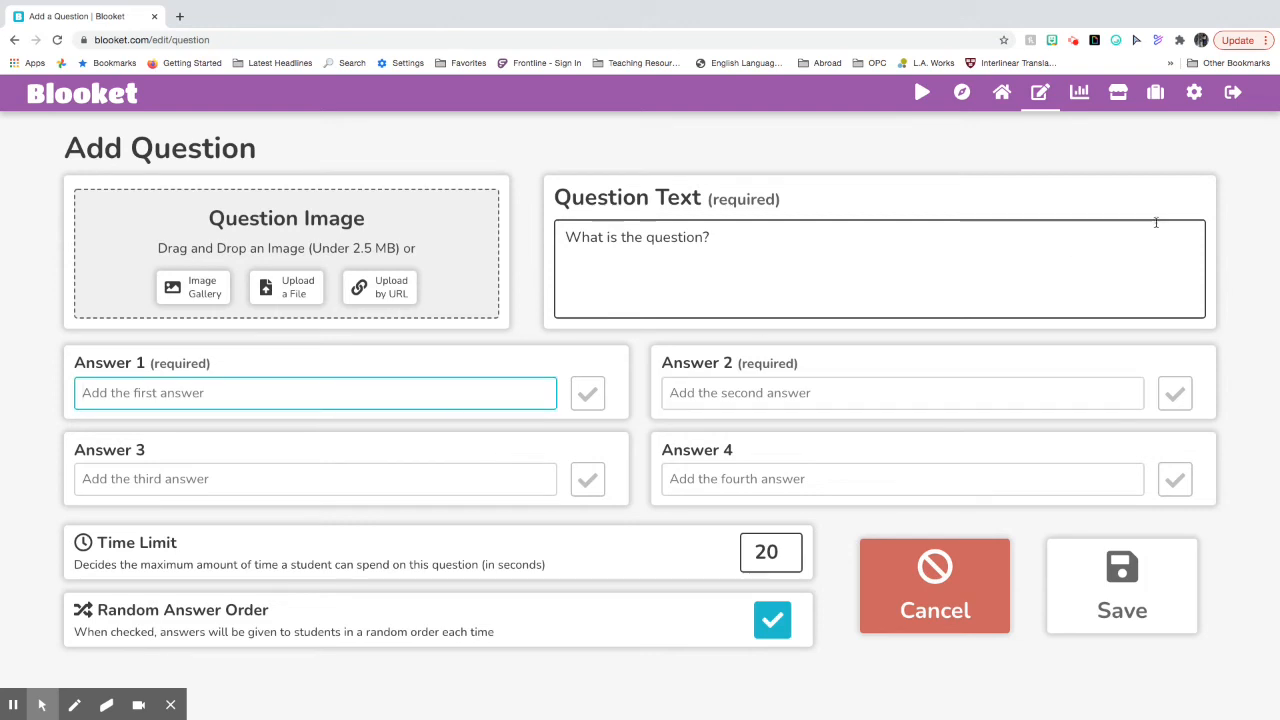
# Step: Add answers 'Example 1' and 'Example 2', marking Example 2 correct
pyautogui.write('Example 1')
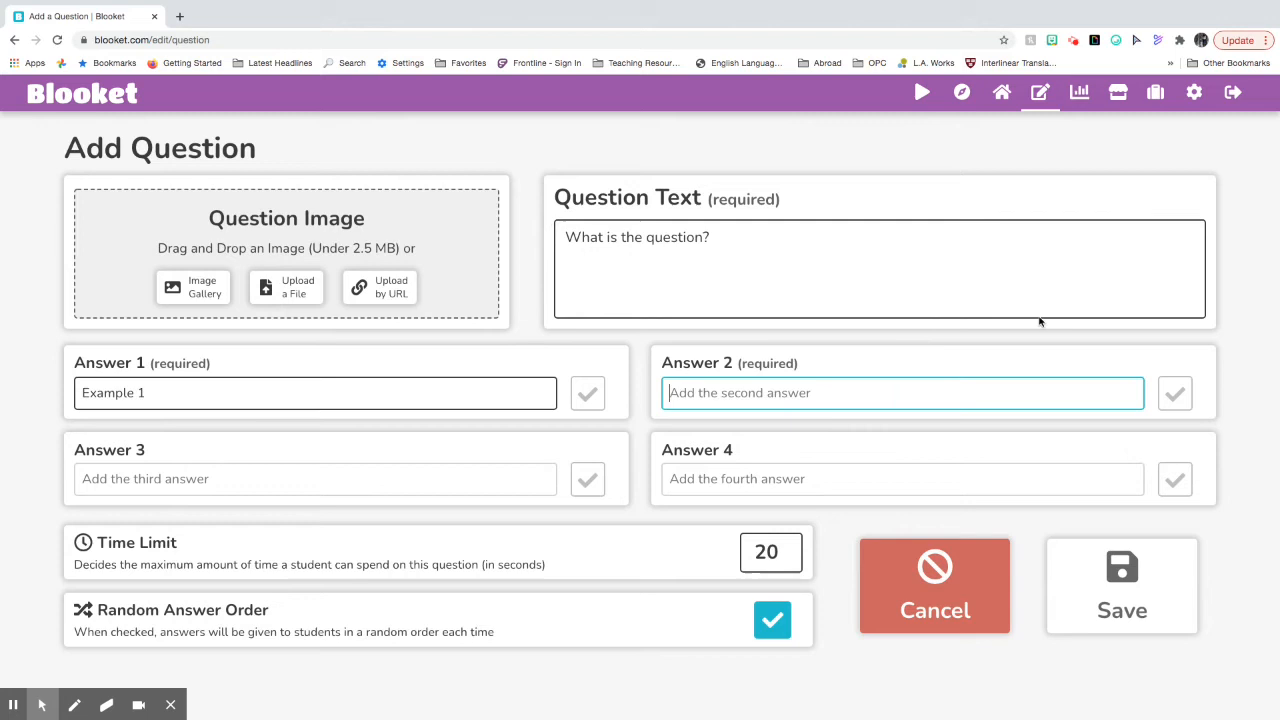
pyautogui.write('Example')
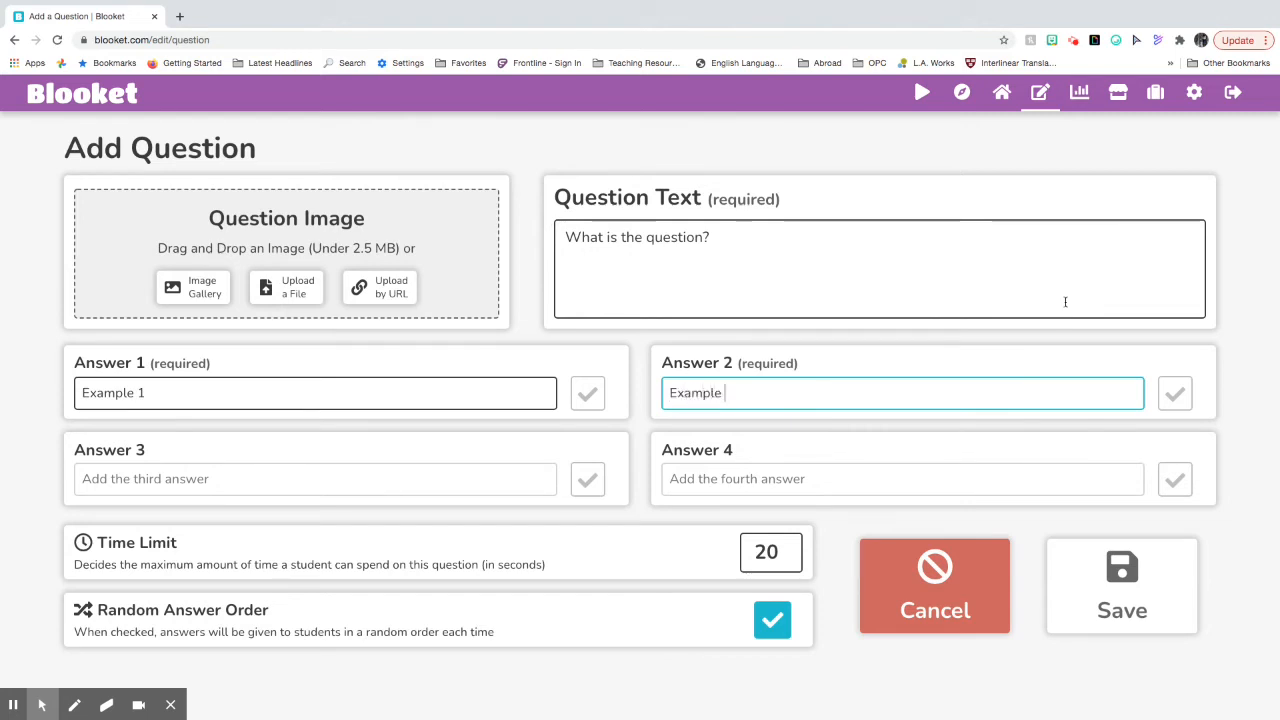
pyautogui.write('2')
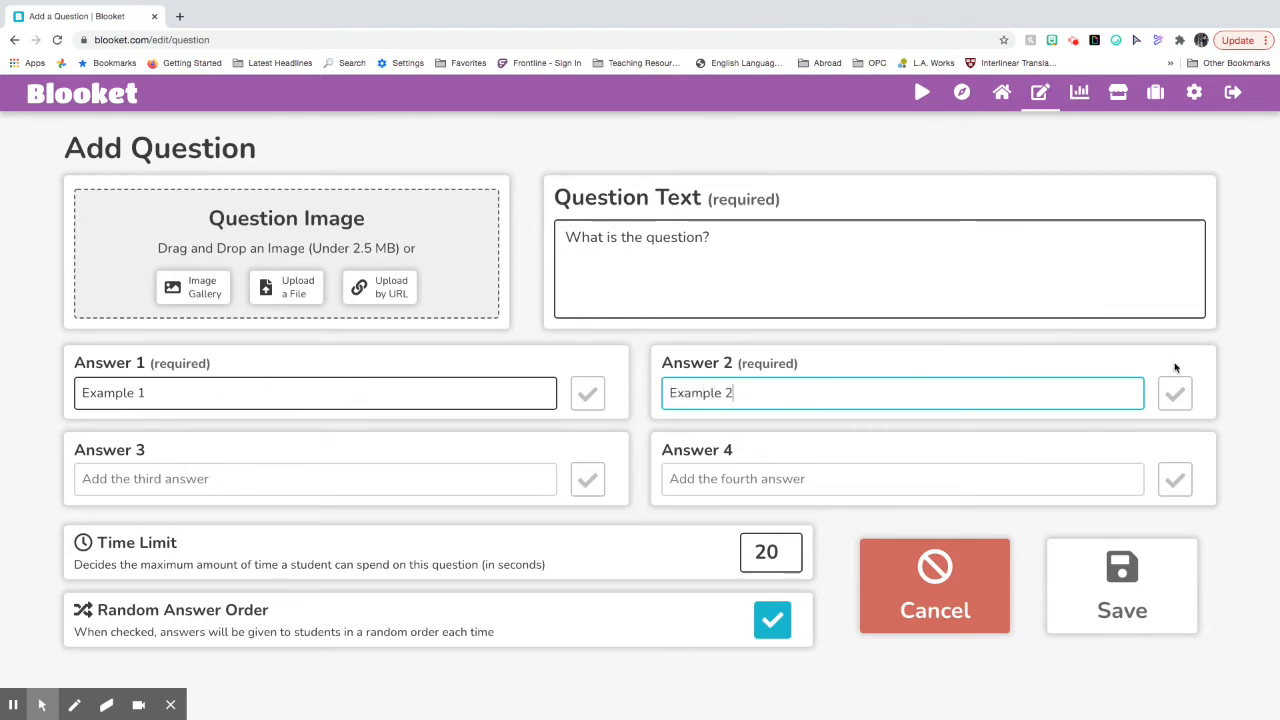
pyautogui.click(1174, 392)
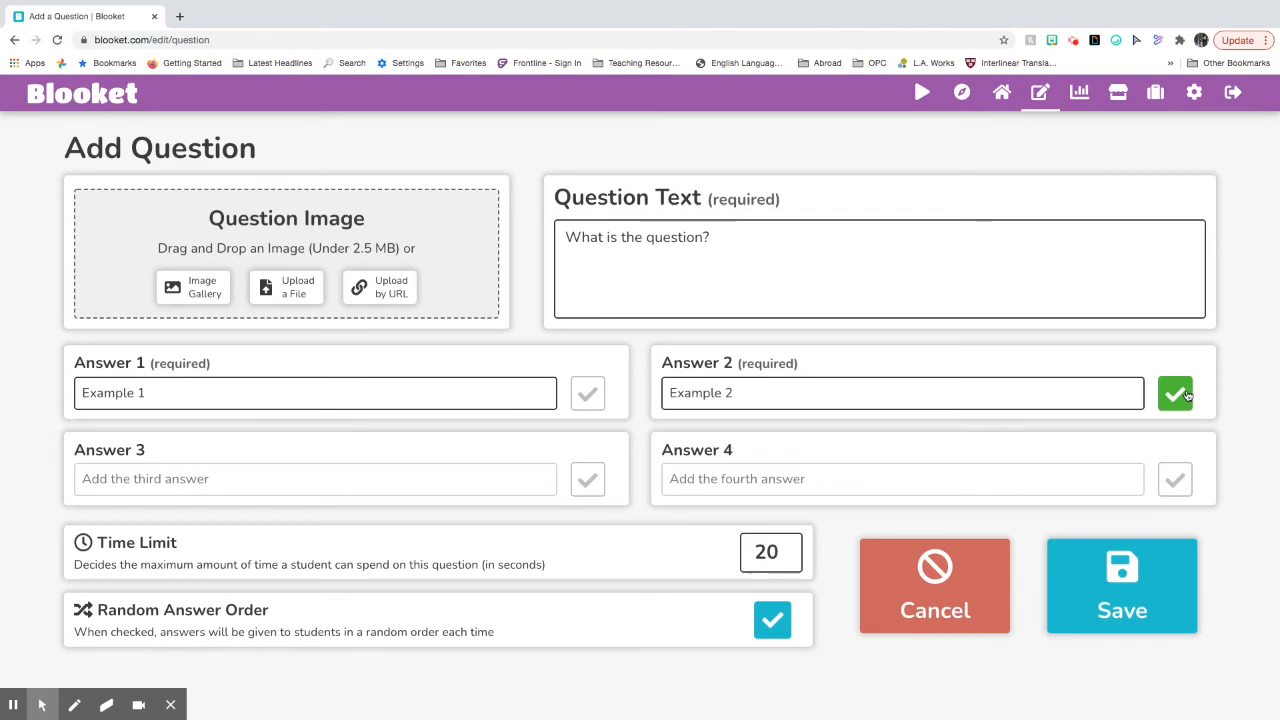
pyautogui.moveTo(344, 264)
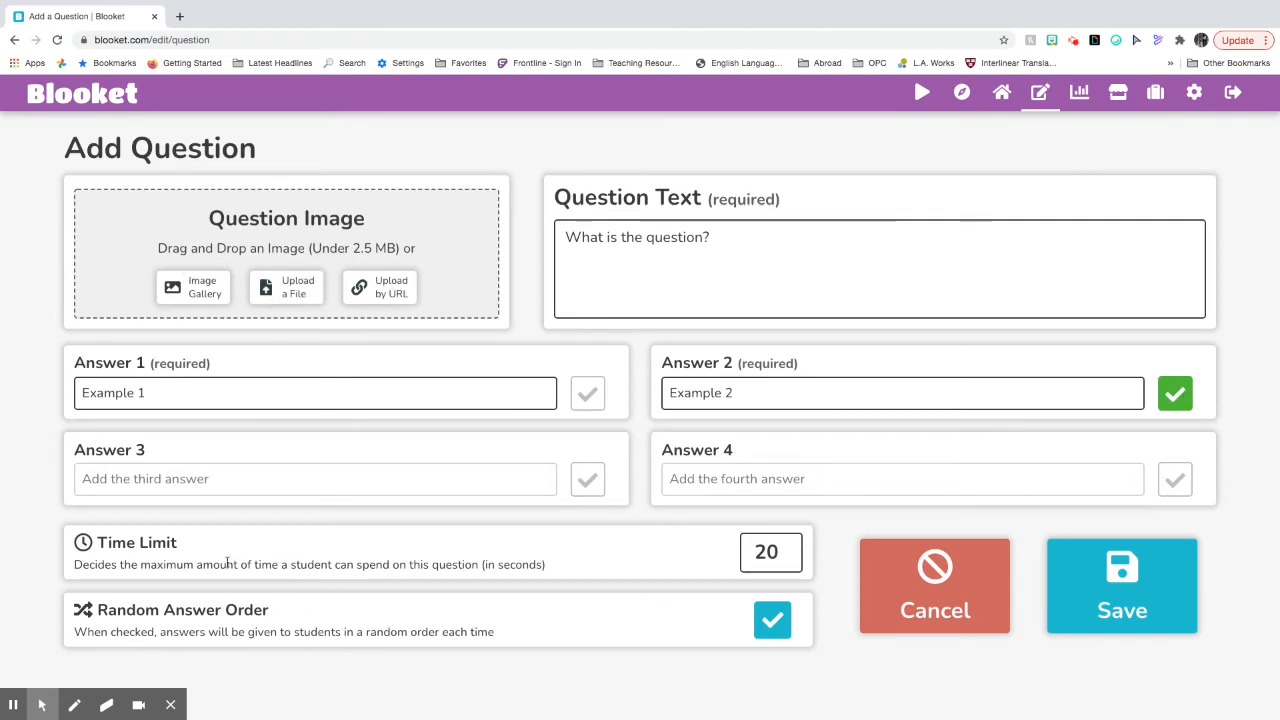
pyautogui.moveTo(168, 544)
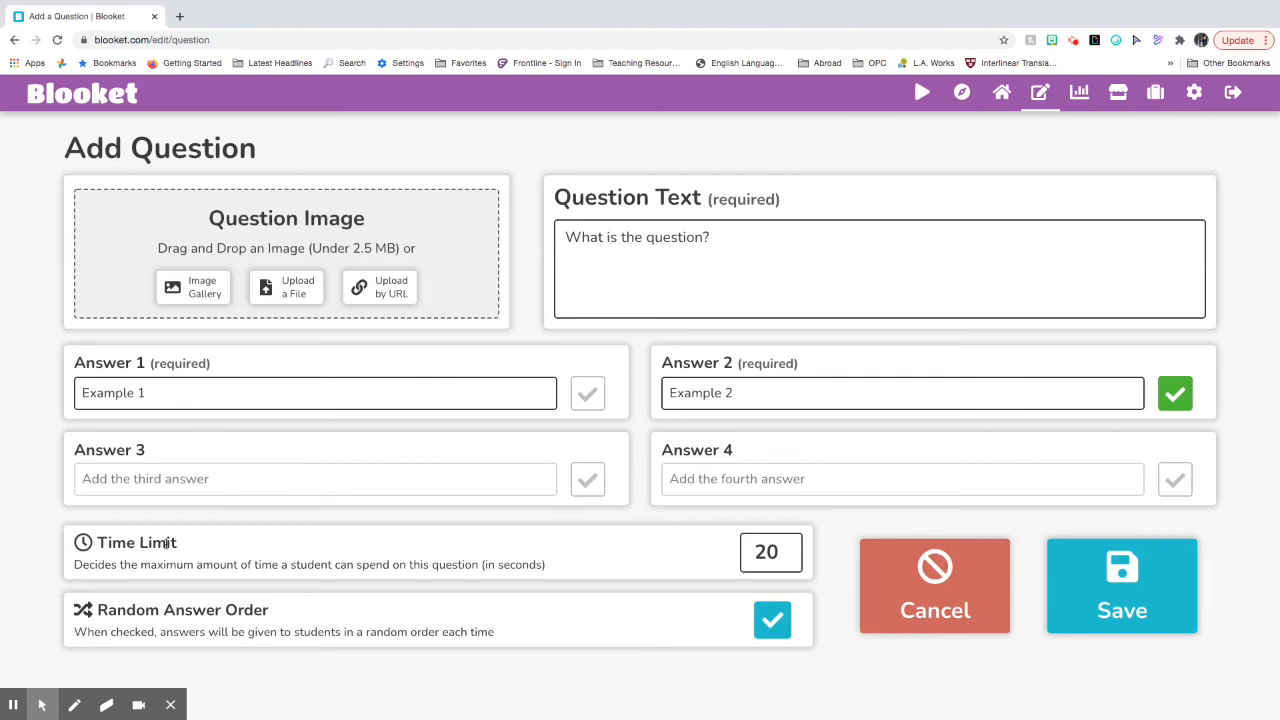
# Step: Change the question's time limit from 20 to 60 seconds
pyautogui.click(770, 552)
pyautogui.write('60')
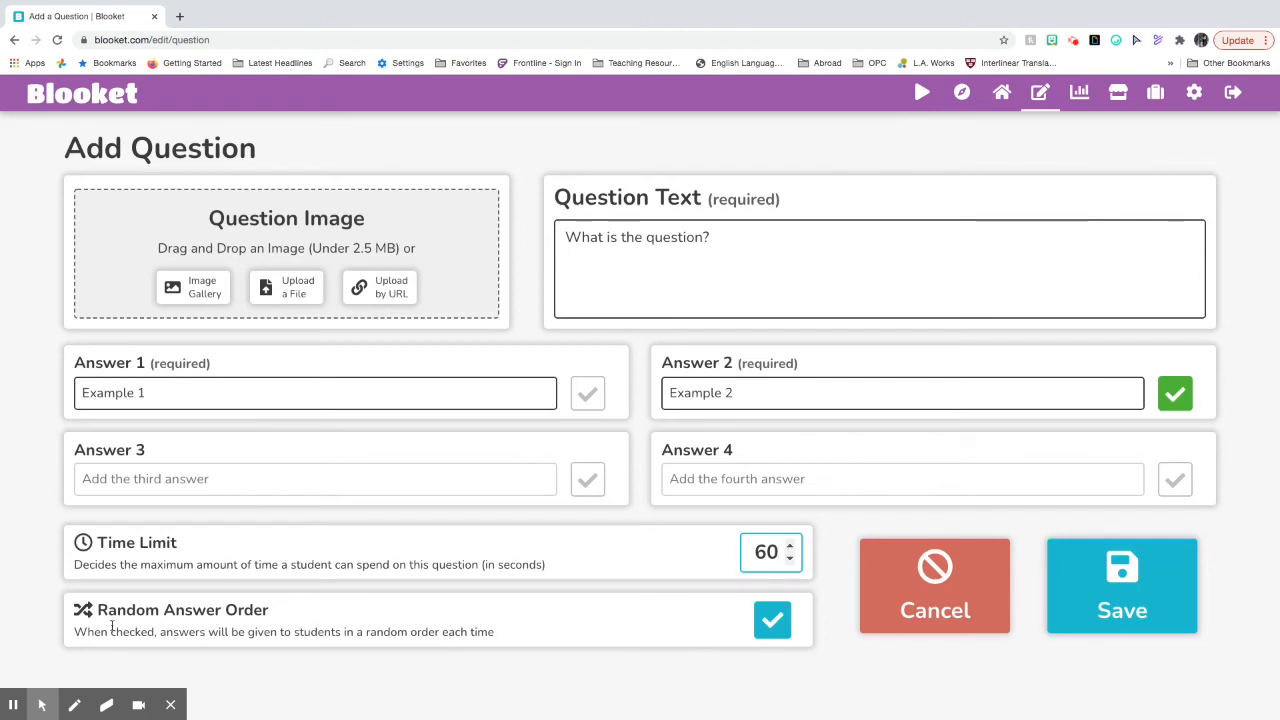
pyautogui.moveTo(774, 620)
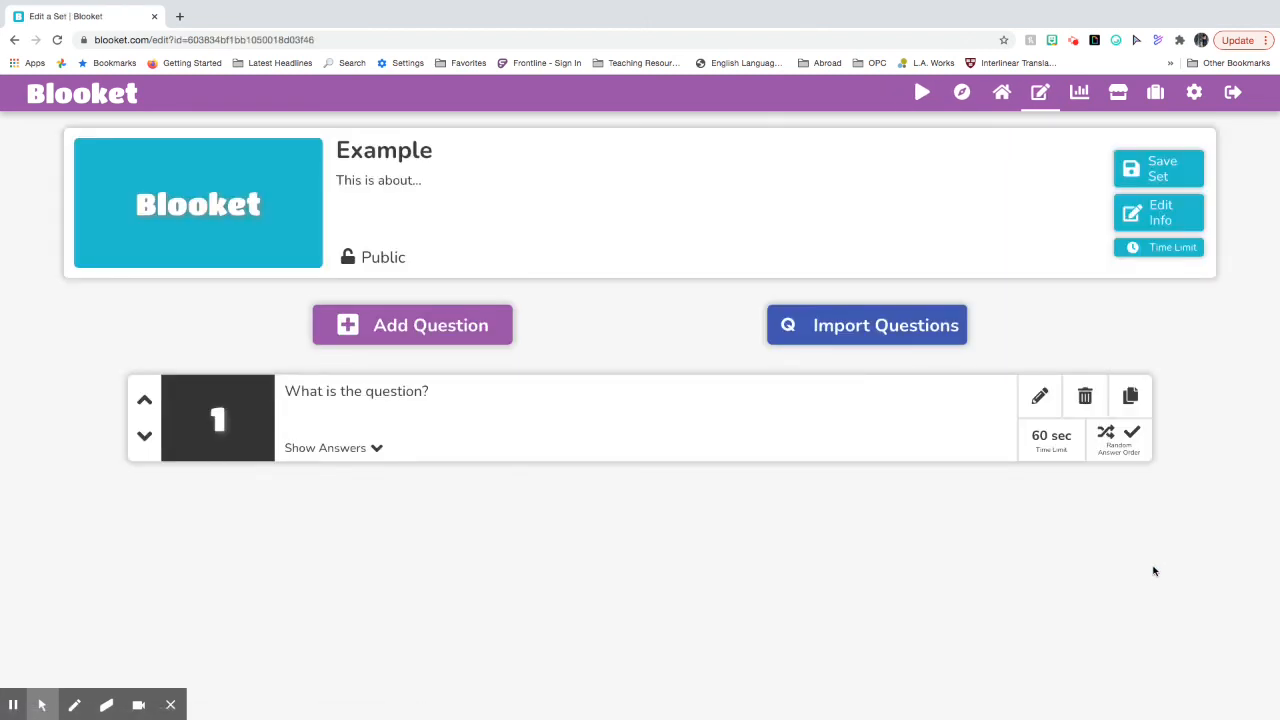
pyautogui.moveTo(536, 414)
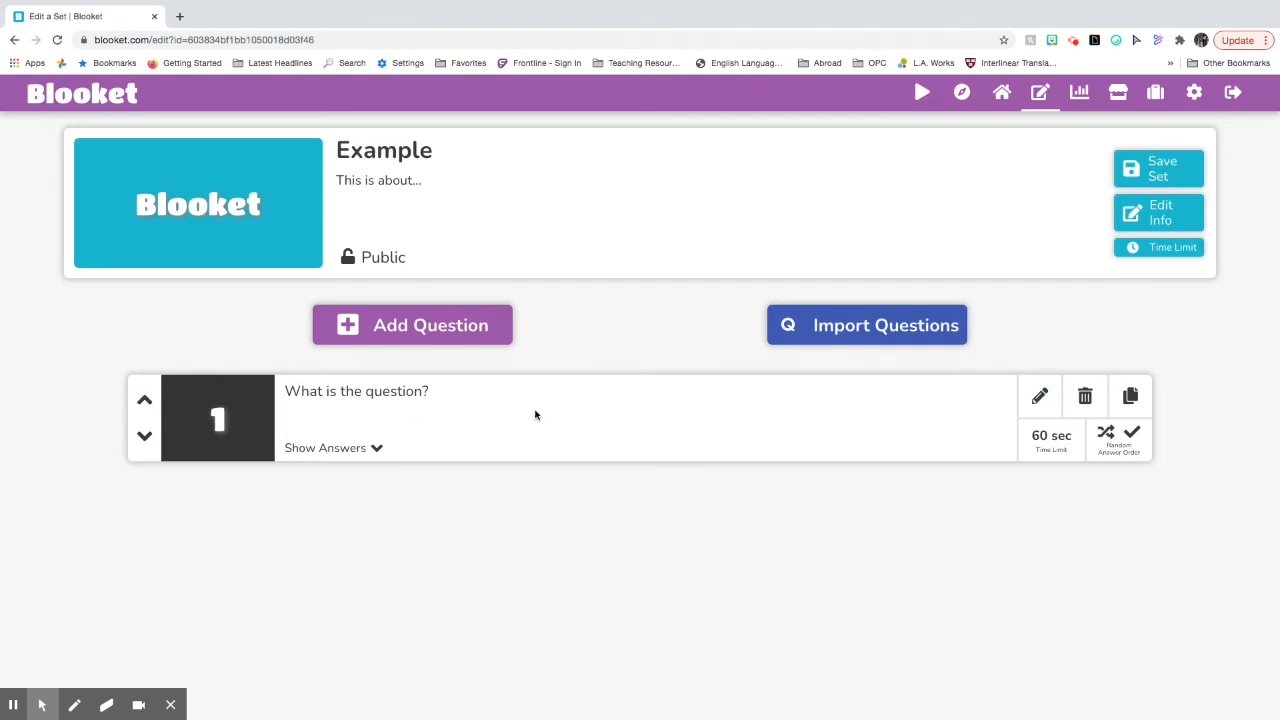
pyautogui.moveTo(428, 688)
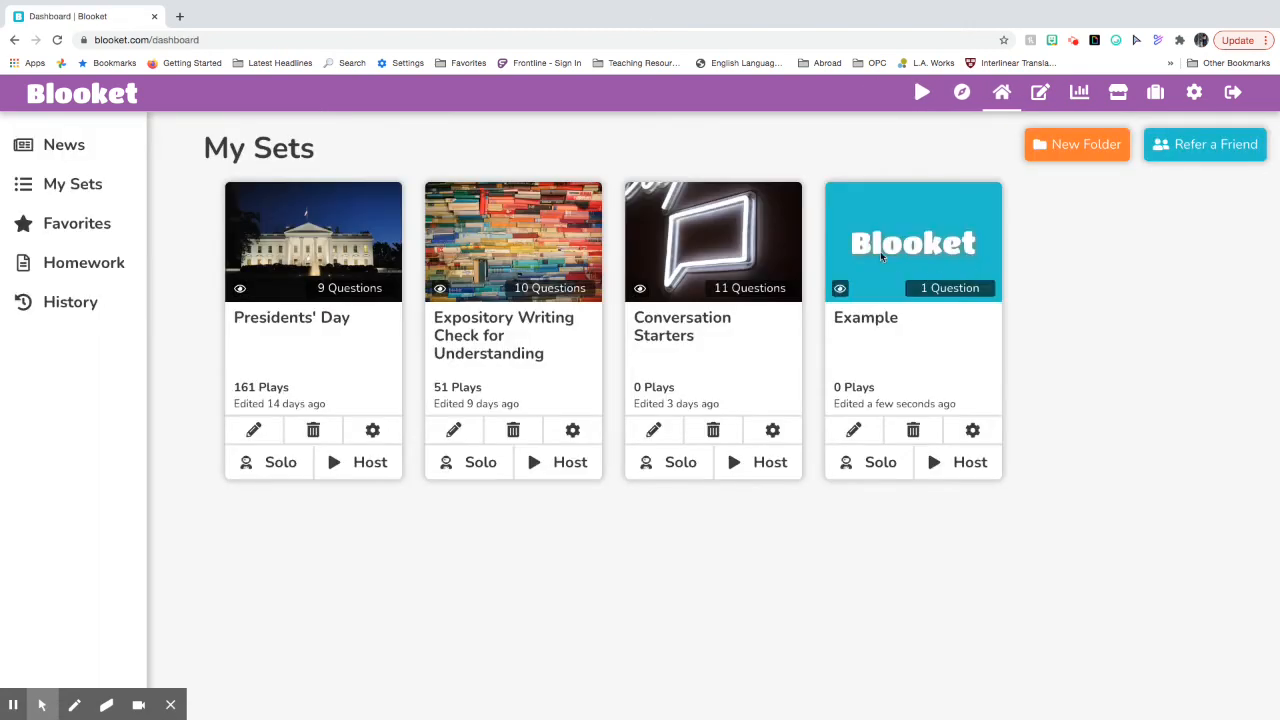
pyautogui.moveTo(924, 336)
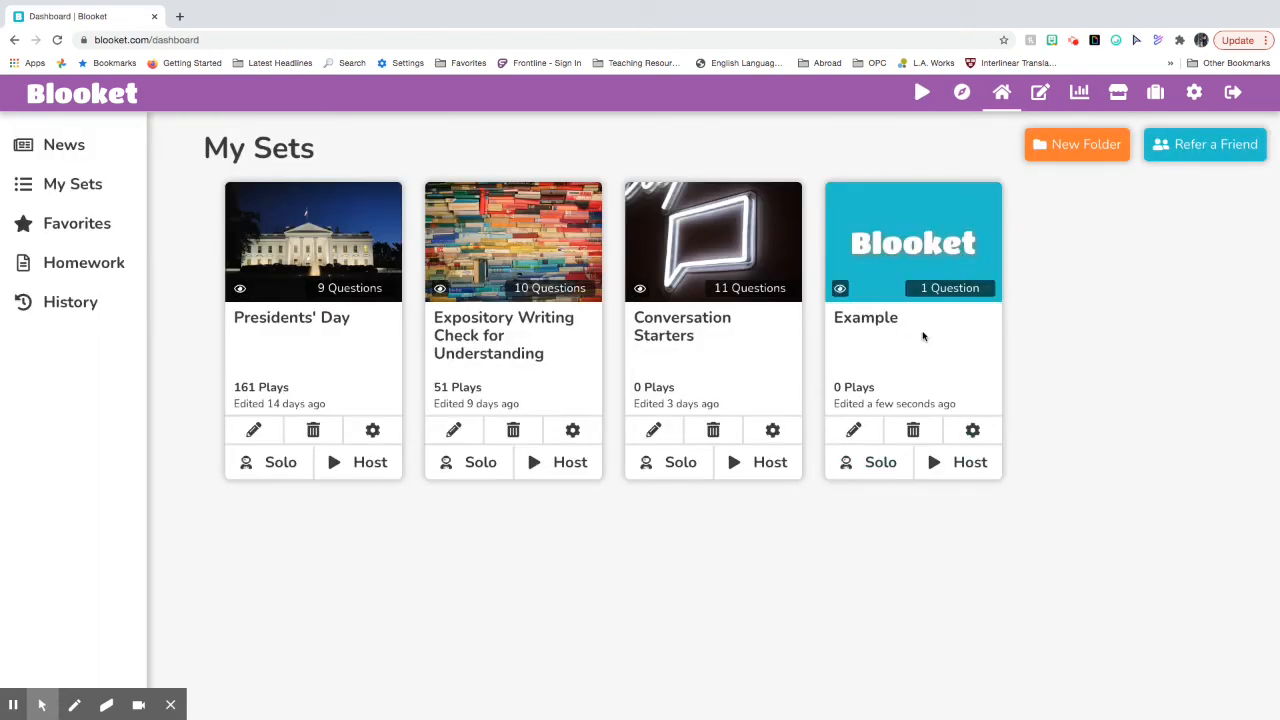
pyautogui.moveTo(852, 430)
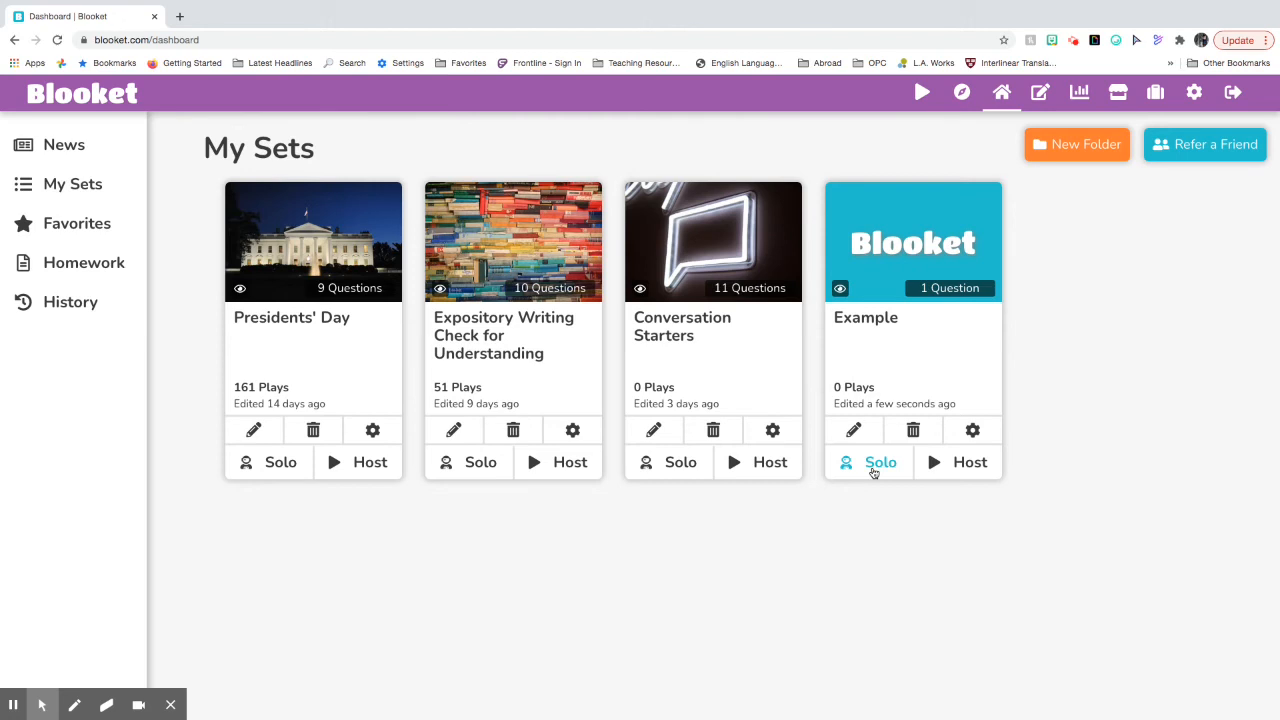
pyautogui.moveTo(958, 462)
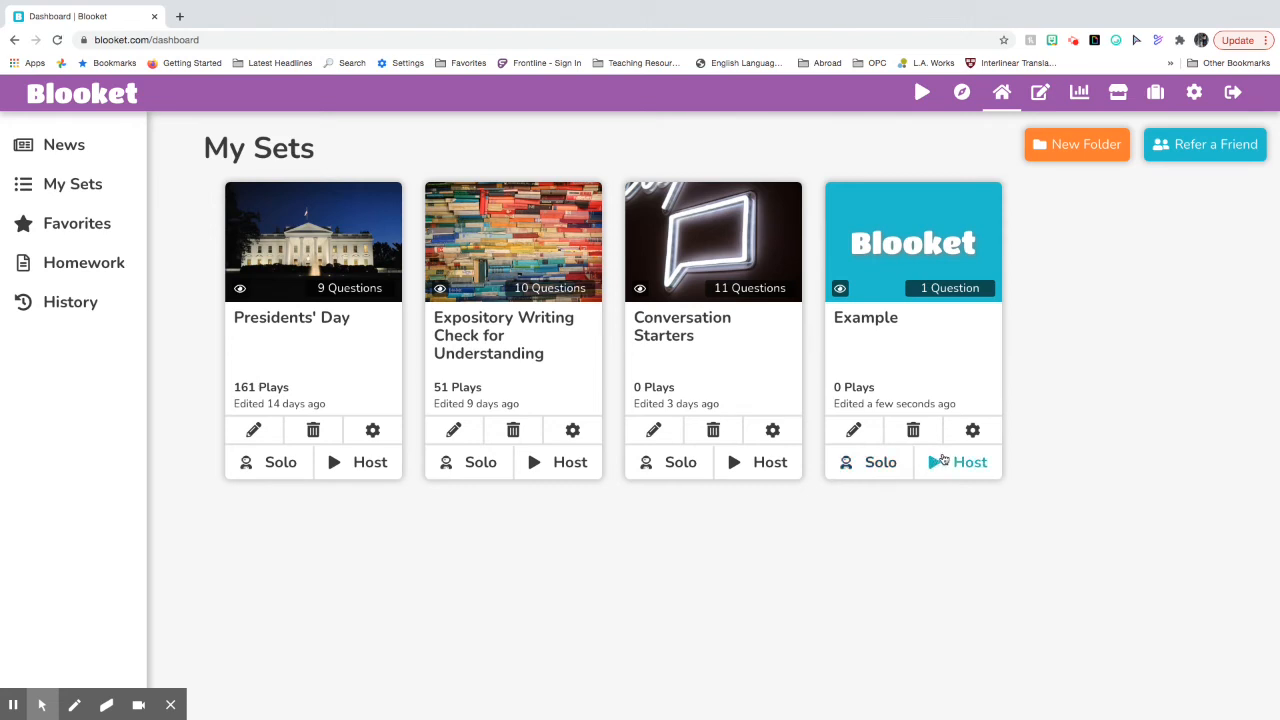
pyautogui.moveTo(944, 468)
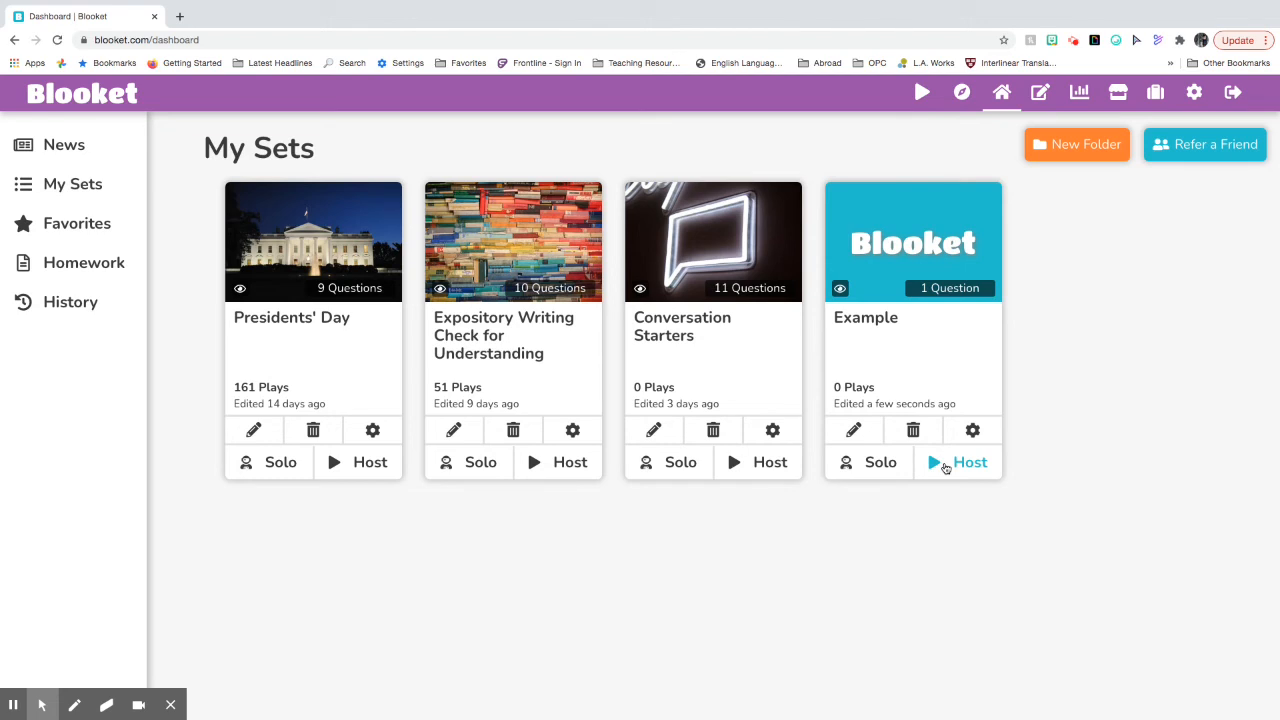
pyautogui.moveTo(950, 476)
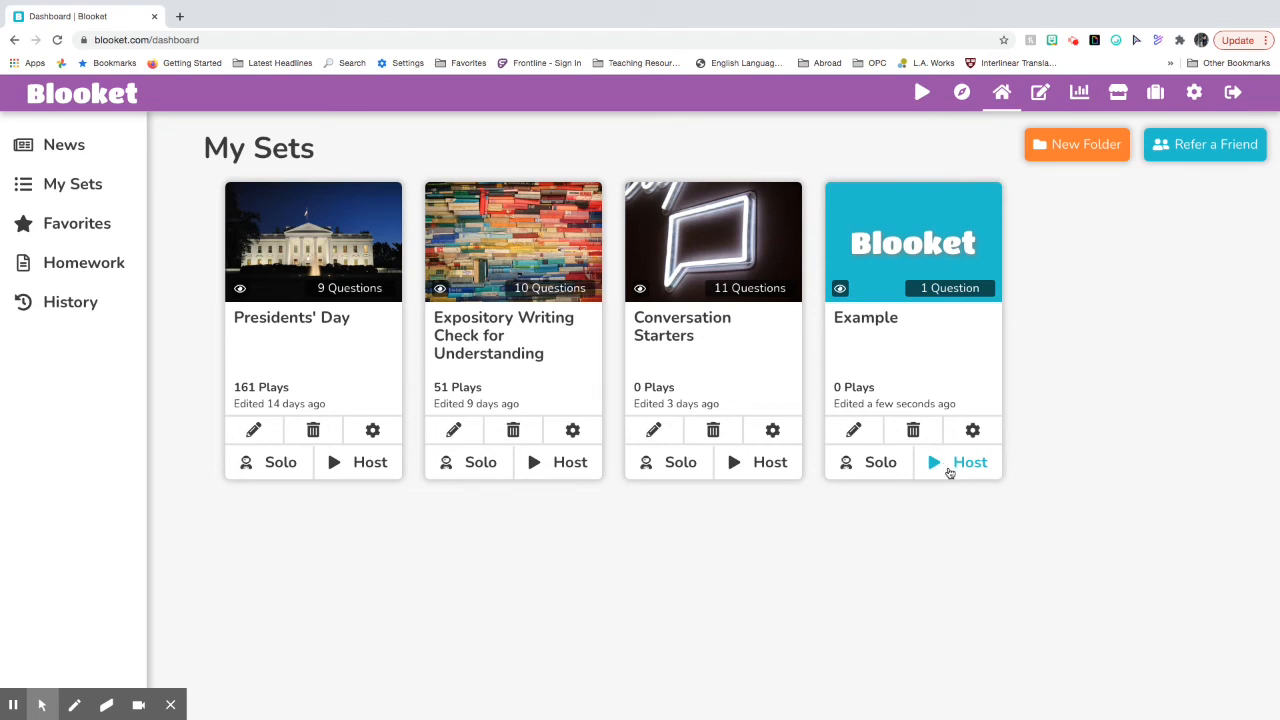
pyautogui.click(972, 428)
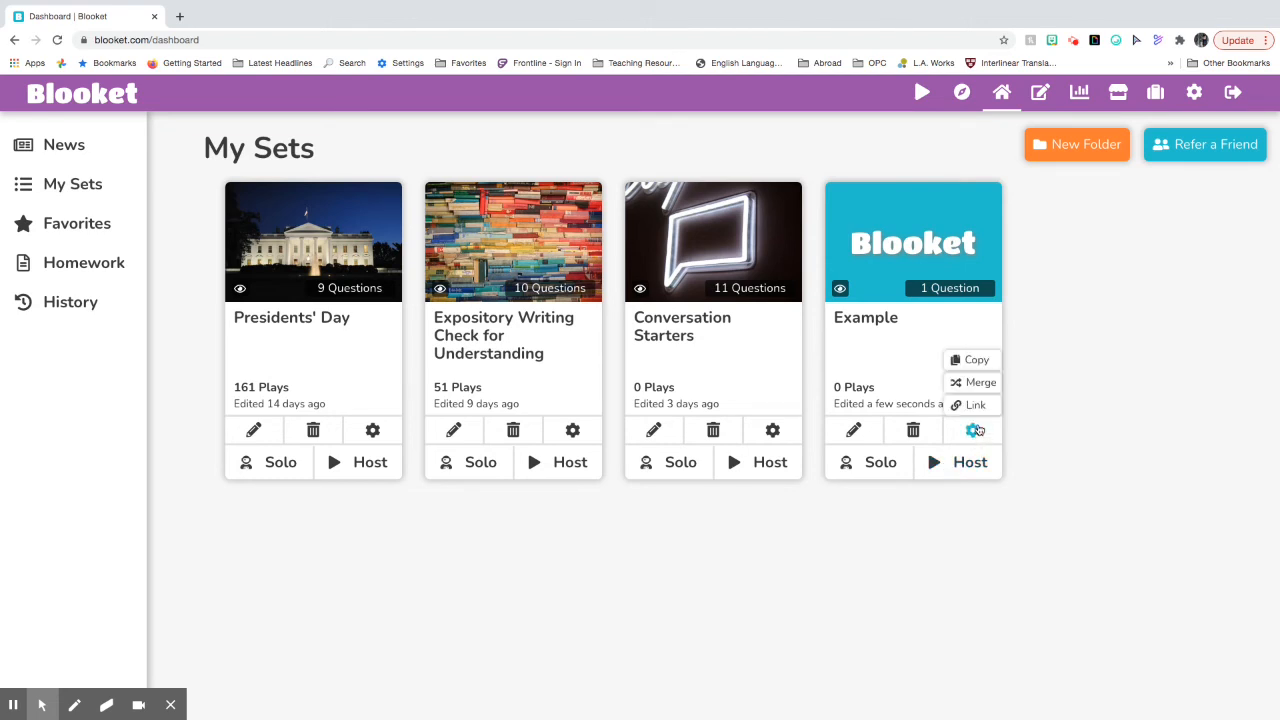
pyautogui.moveTo(972, 404)
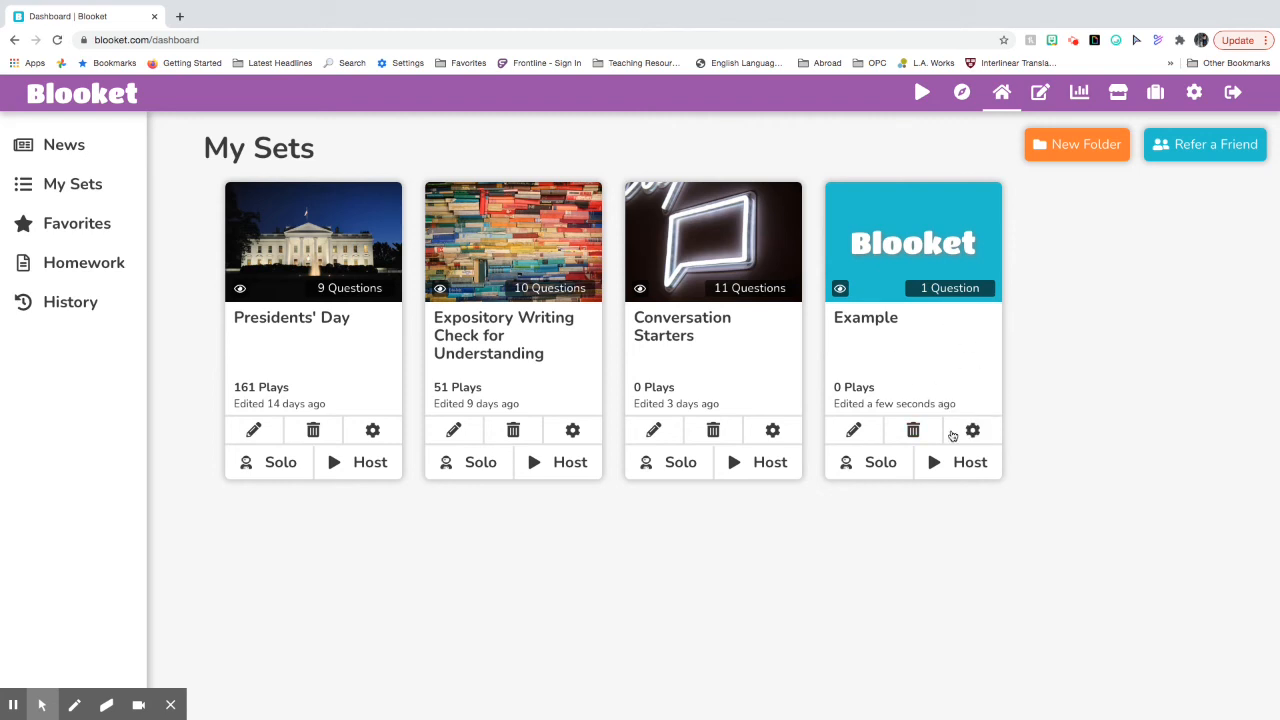
pyautogui.moveTo(956, 328)
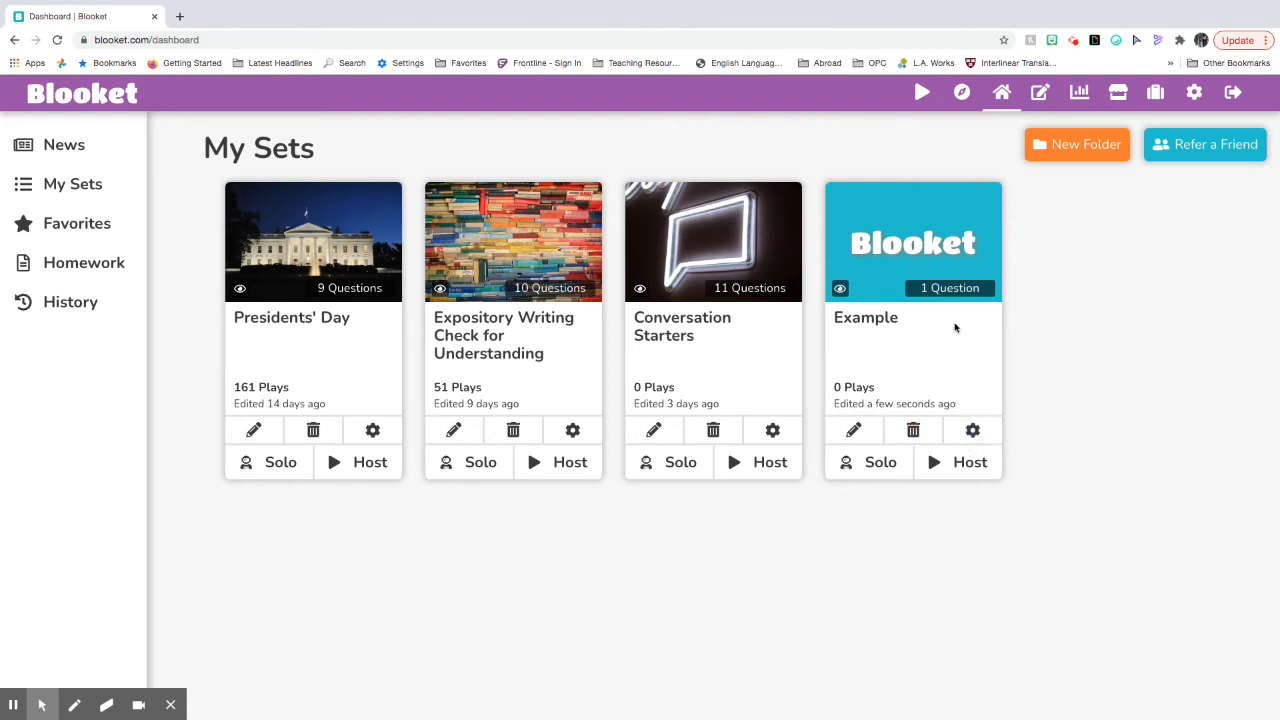
pyautogui.moveTo(870, 236)
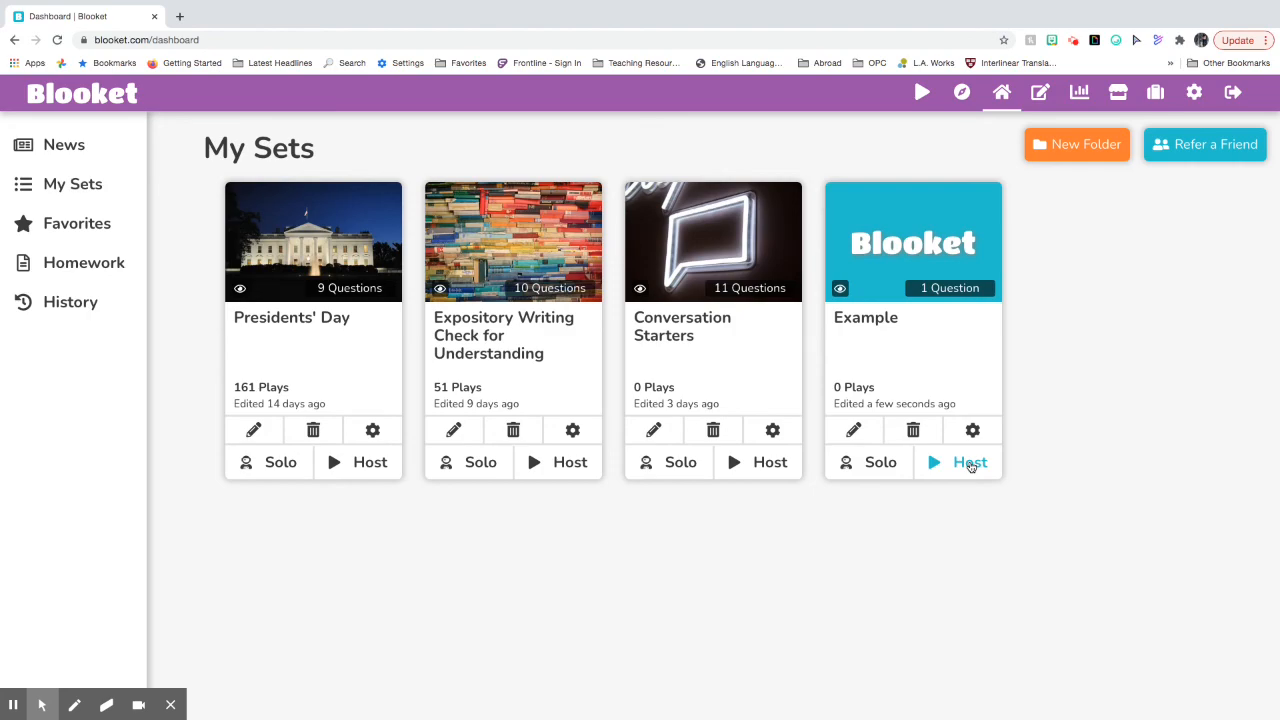
# Step: Host the Example set and preview the Café, Classic and Tower Defense modes
pyautogui.click(970, 464)
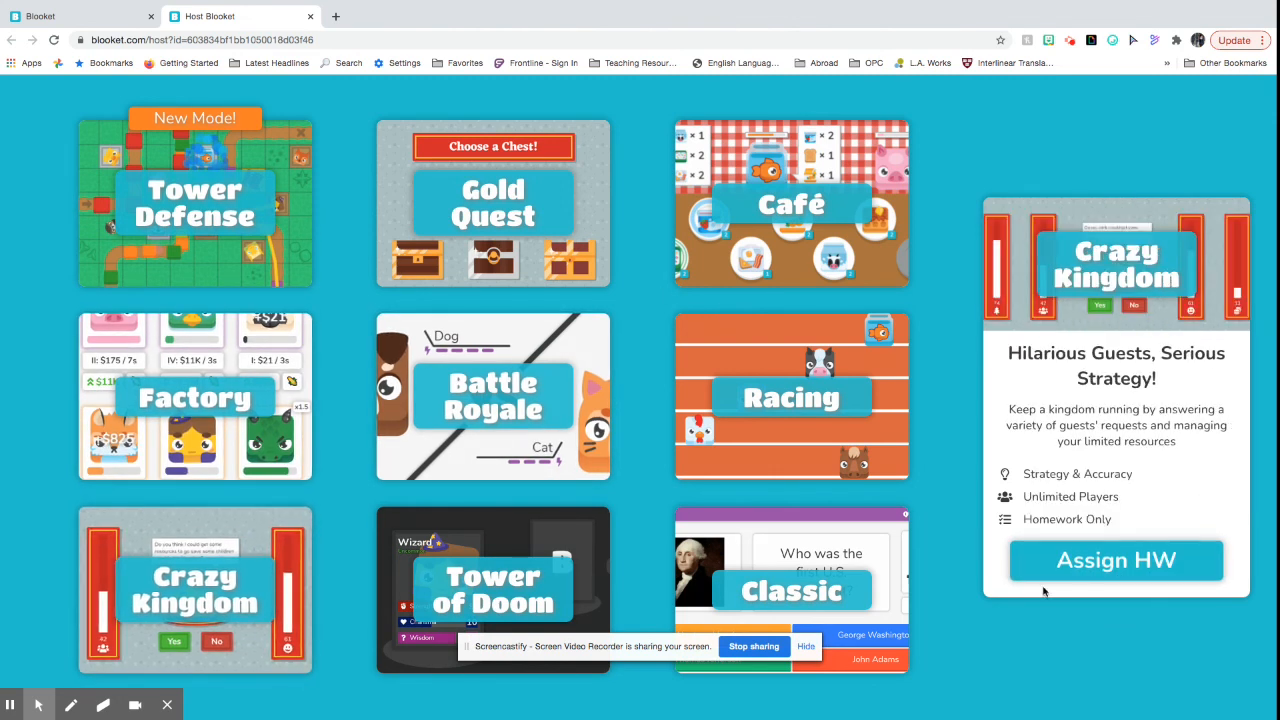
pyautogui.moveTo(1184, 564)
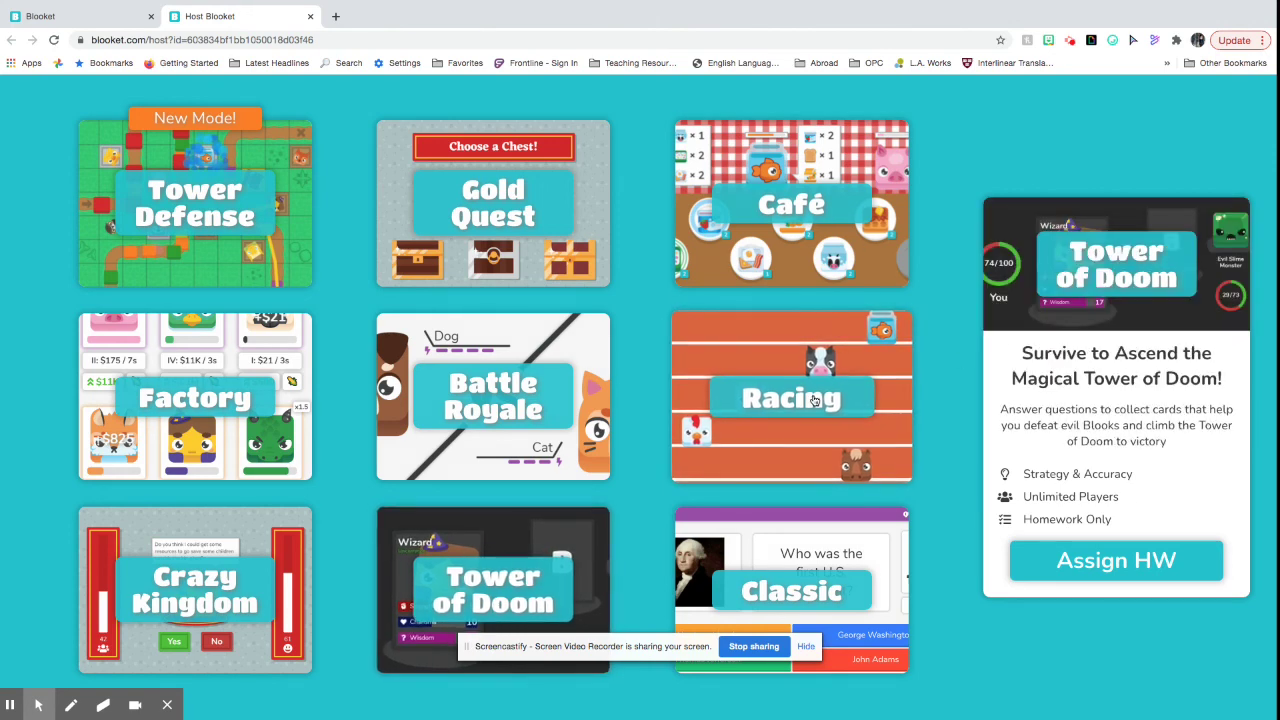
pyautogui.click(790, 204)
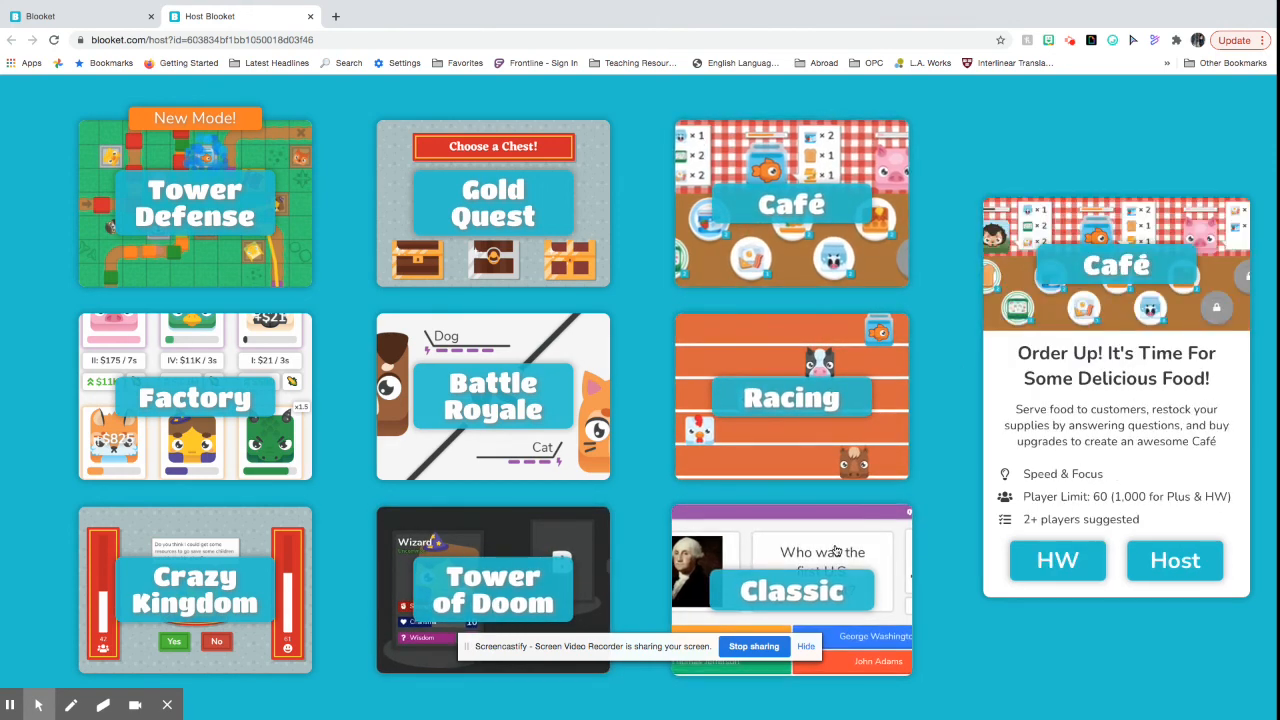
pyautogui.click(792, 590)
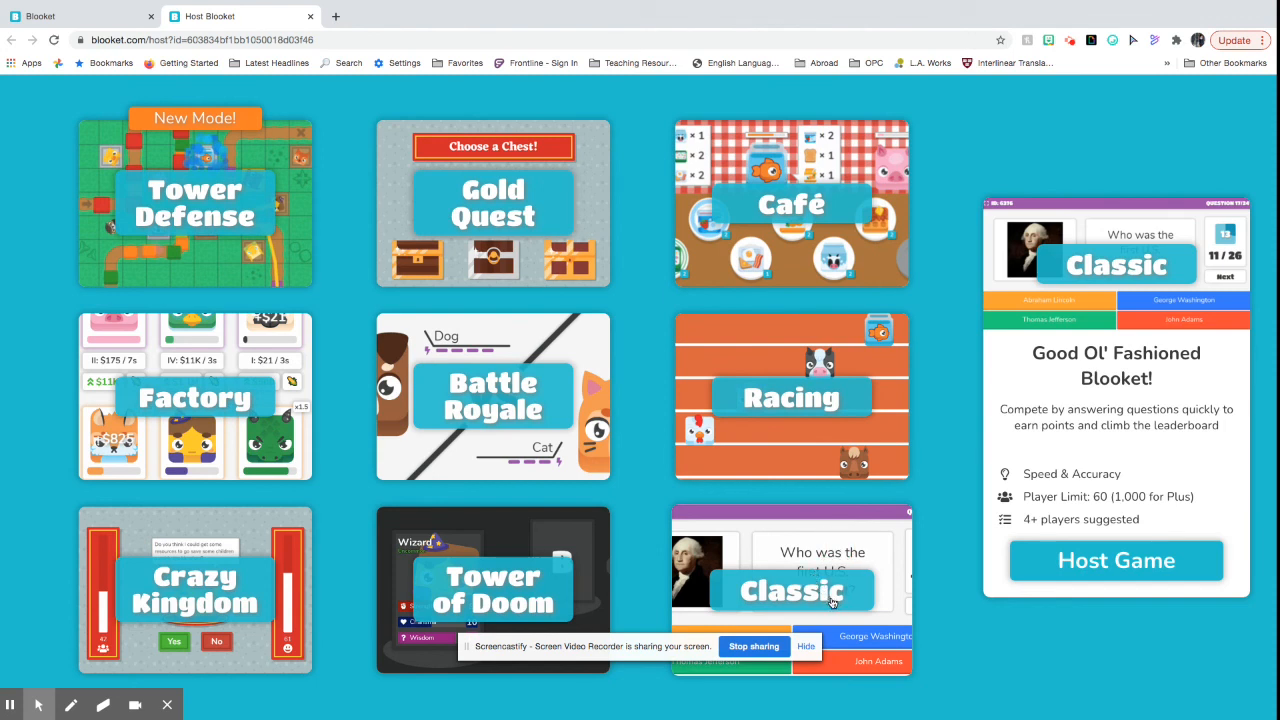
pyautogui.moveTo(1110, 264)
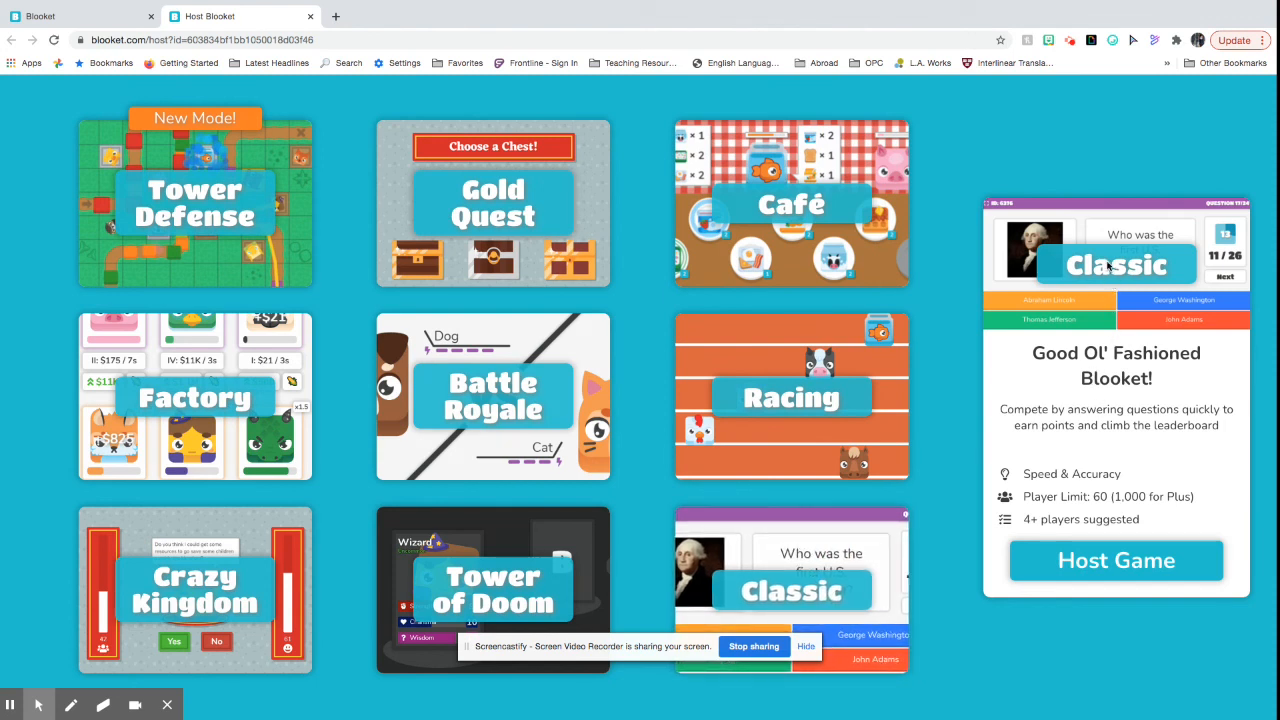
pyautogui.moveTo(940, 356)
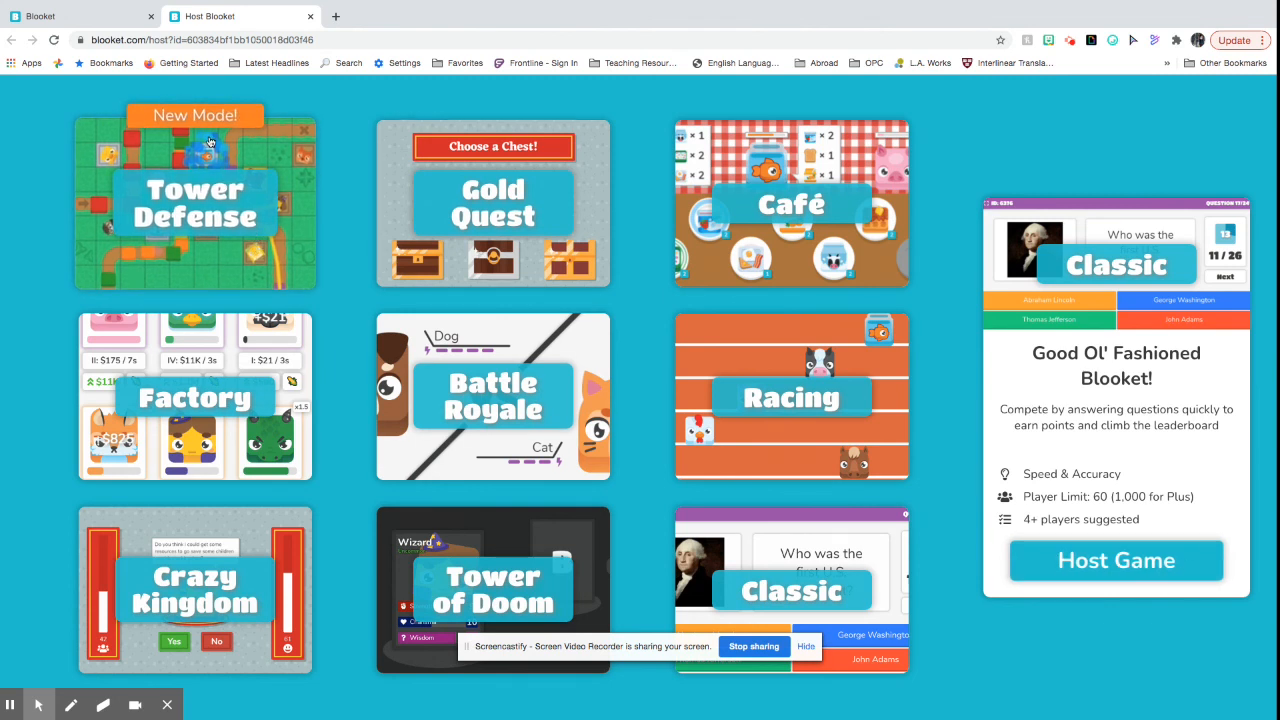
pyautogui.click(196, 210)
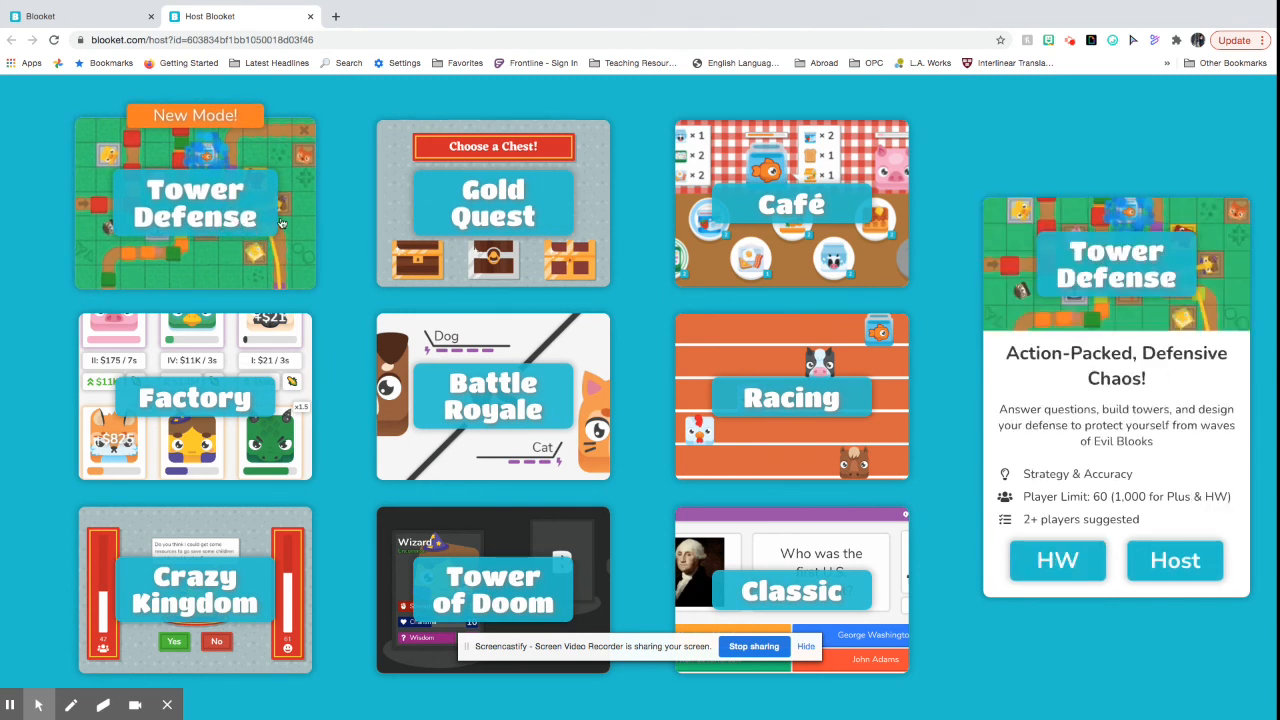
pyautogui.moveTo(234, 240)
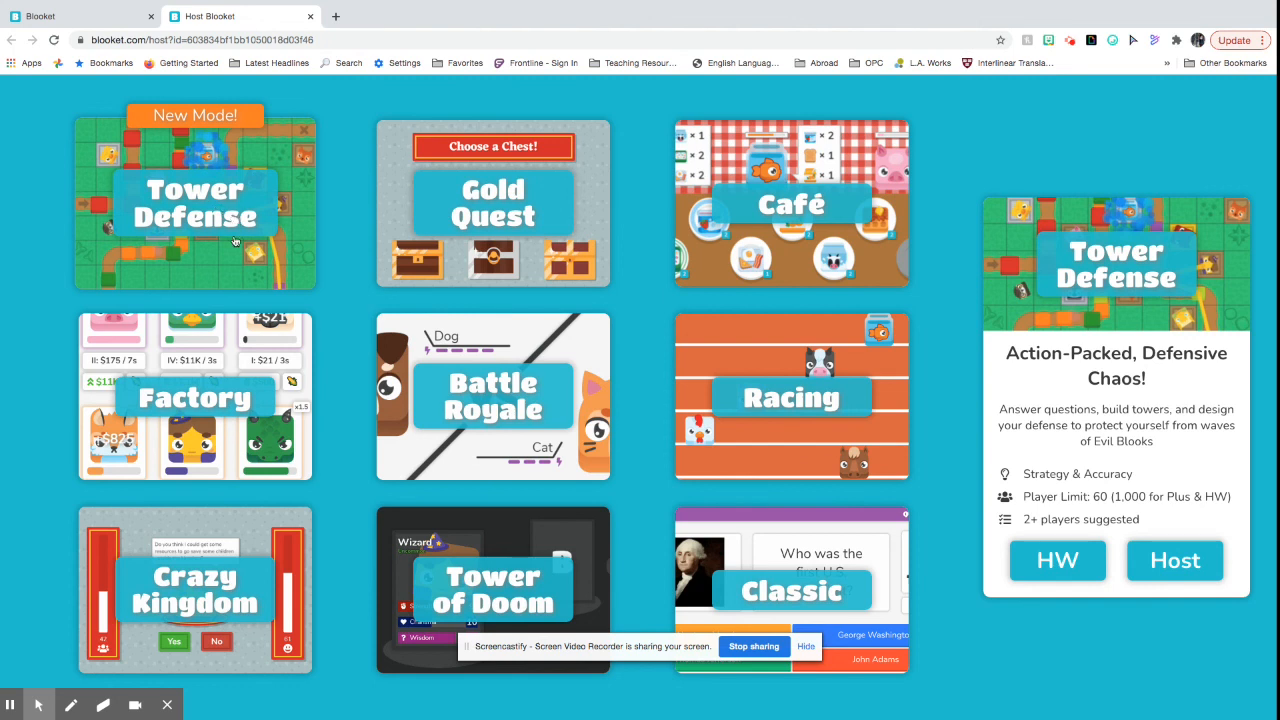